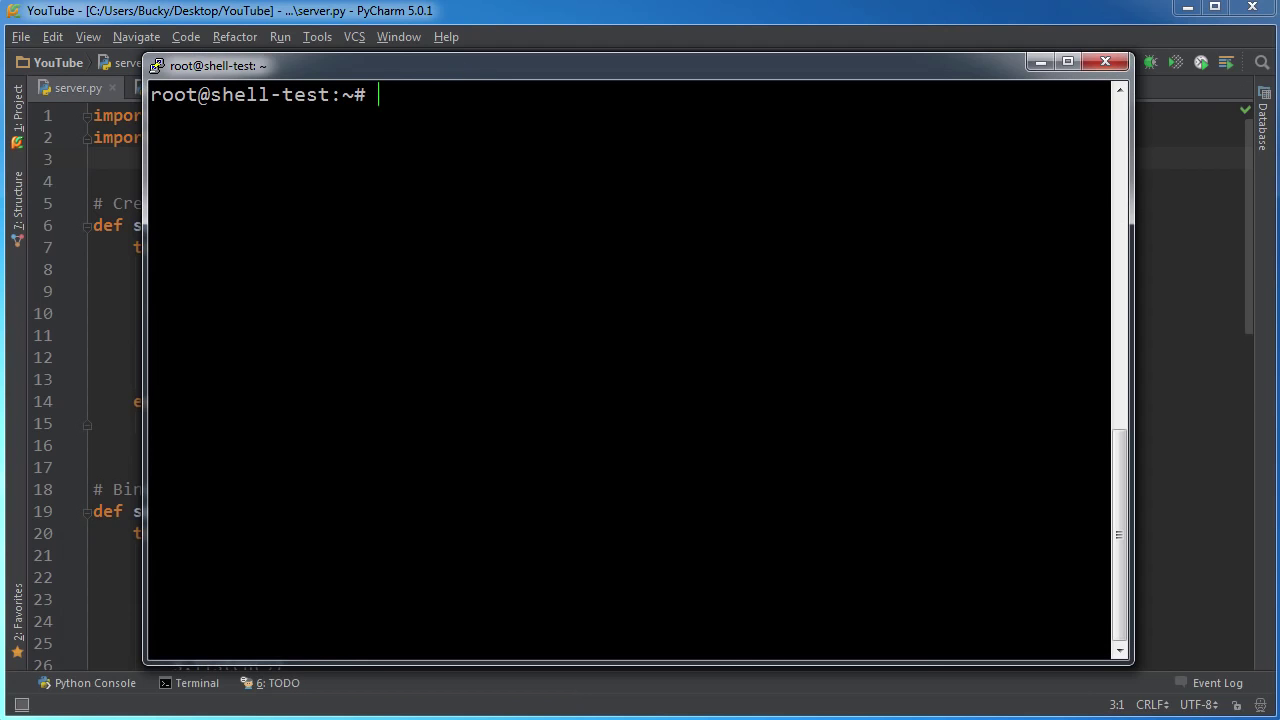
Change into /var/www/html and list its files in detail with ls -la.
type("cd ../.")
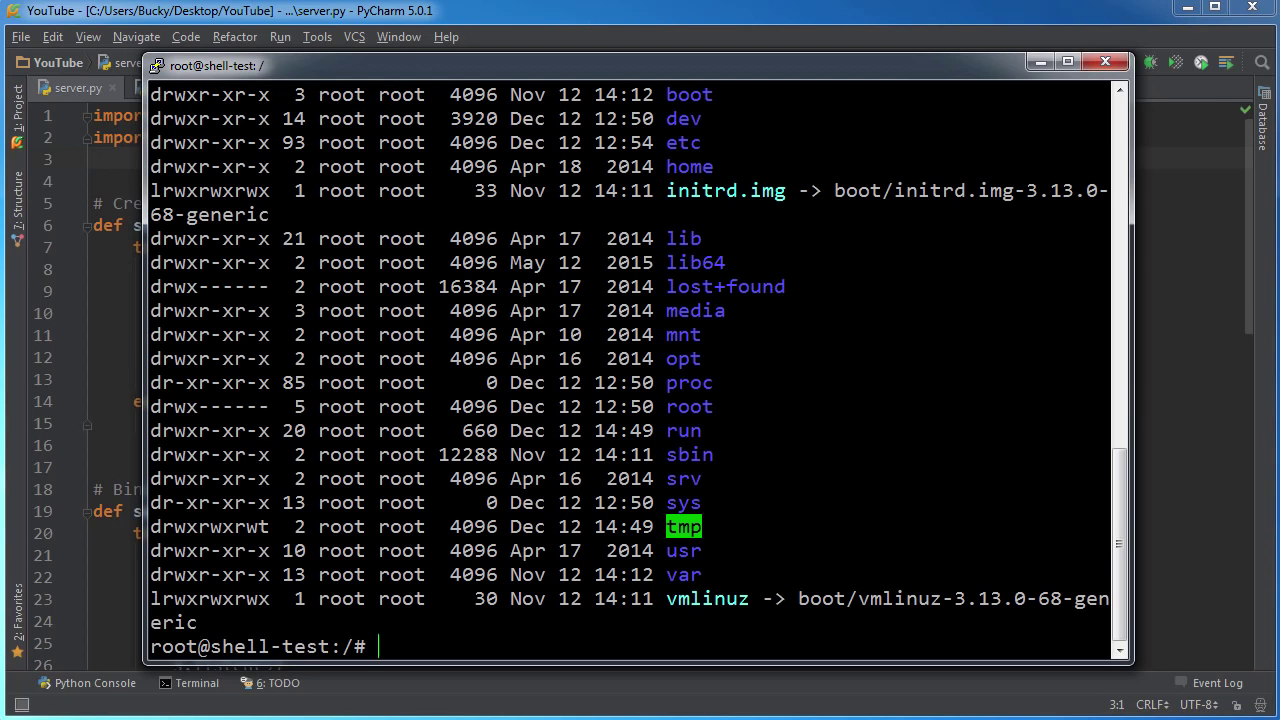
type("cd var/")
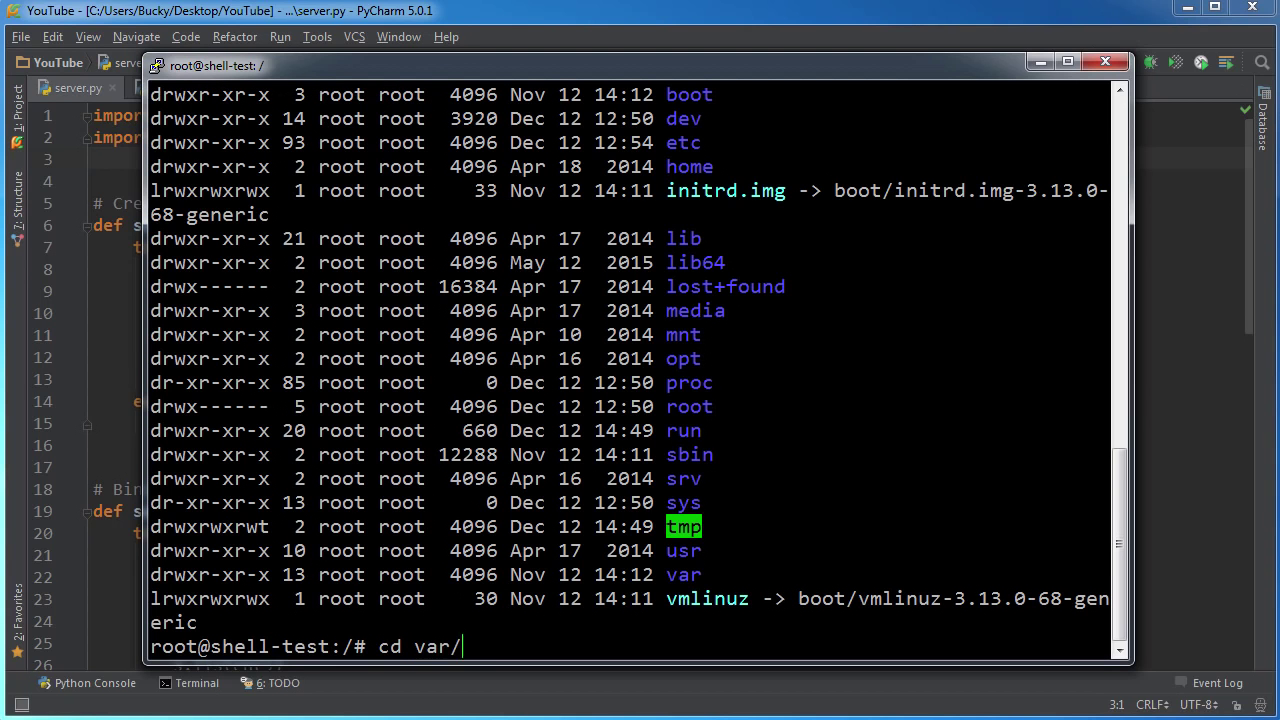
type("www/")
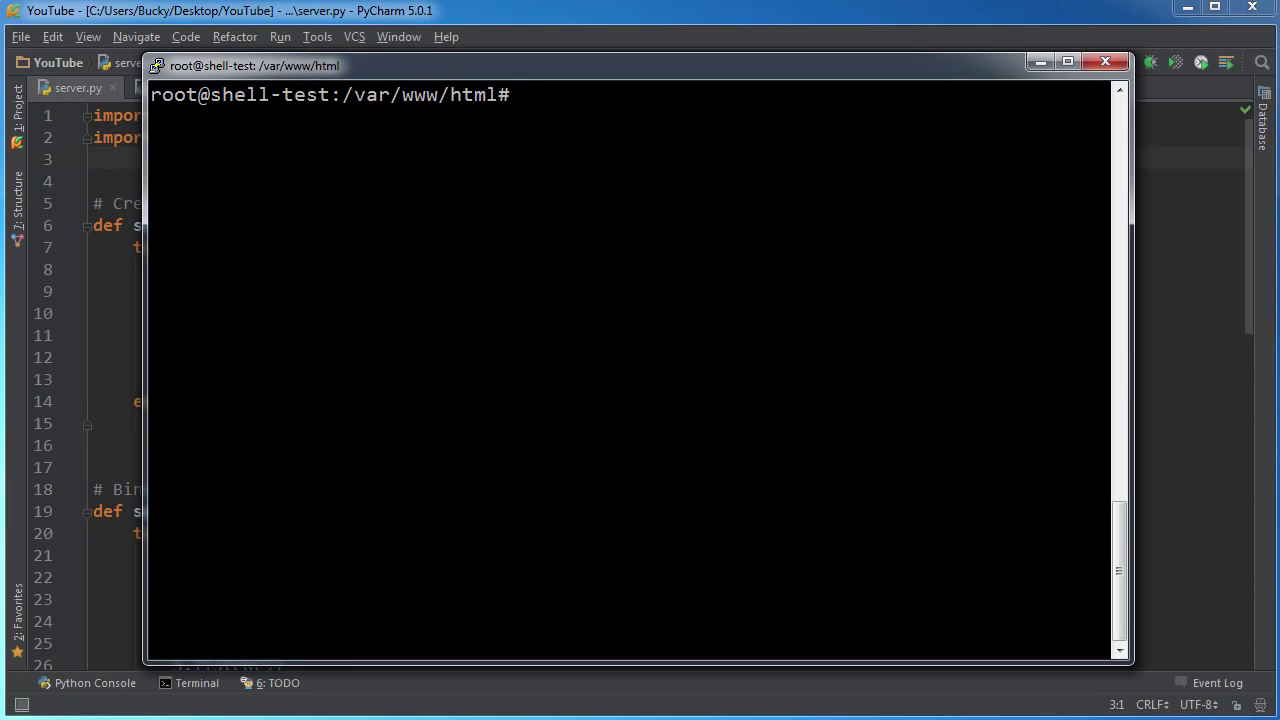
type("ls")
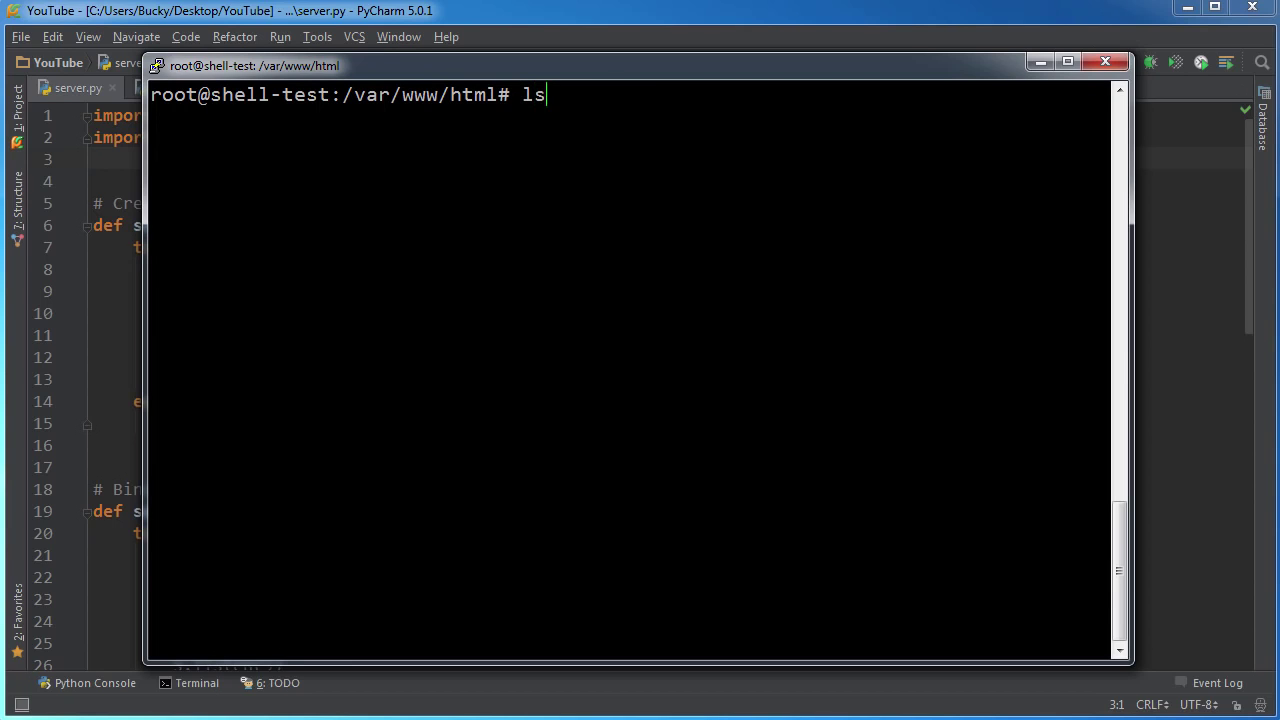
type("-la")
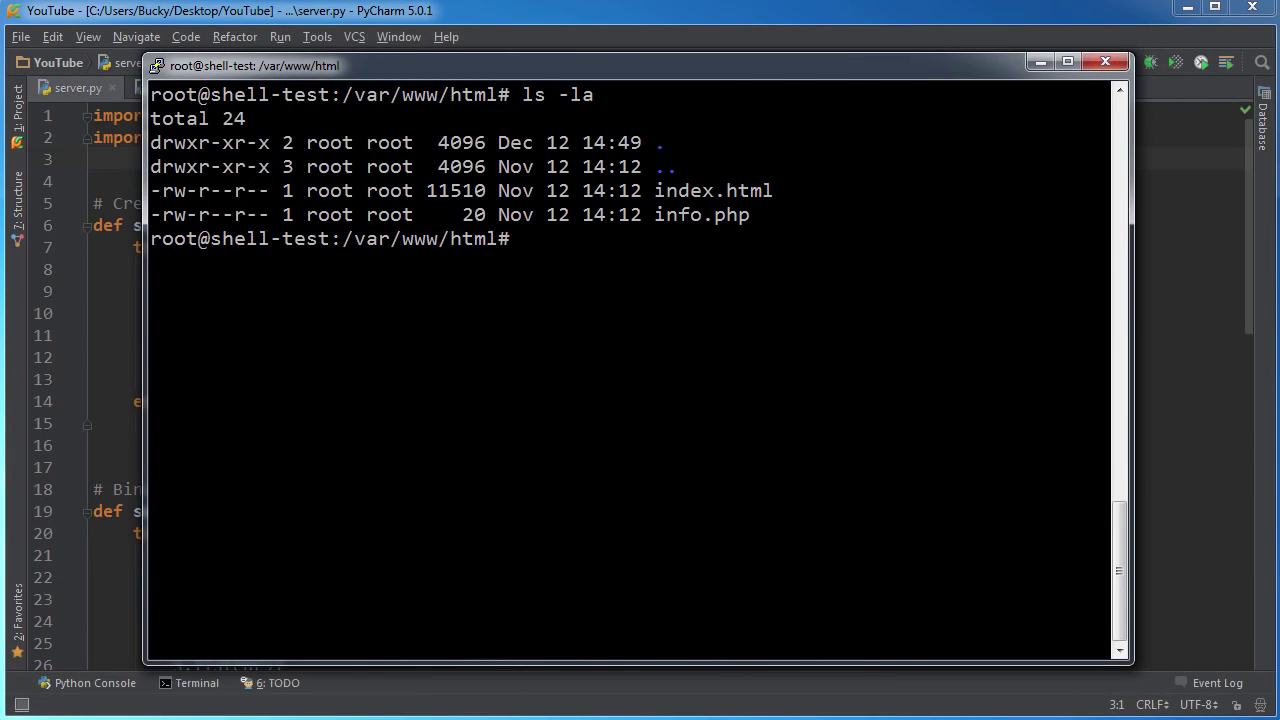
mouse_move(536, 40)
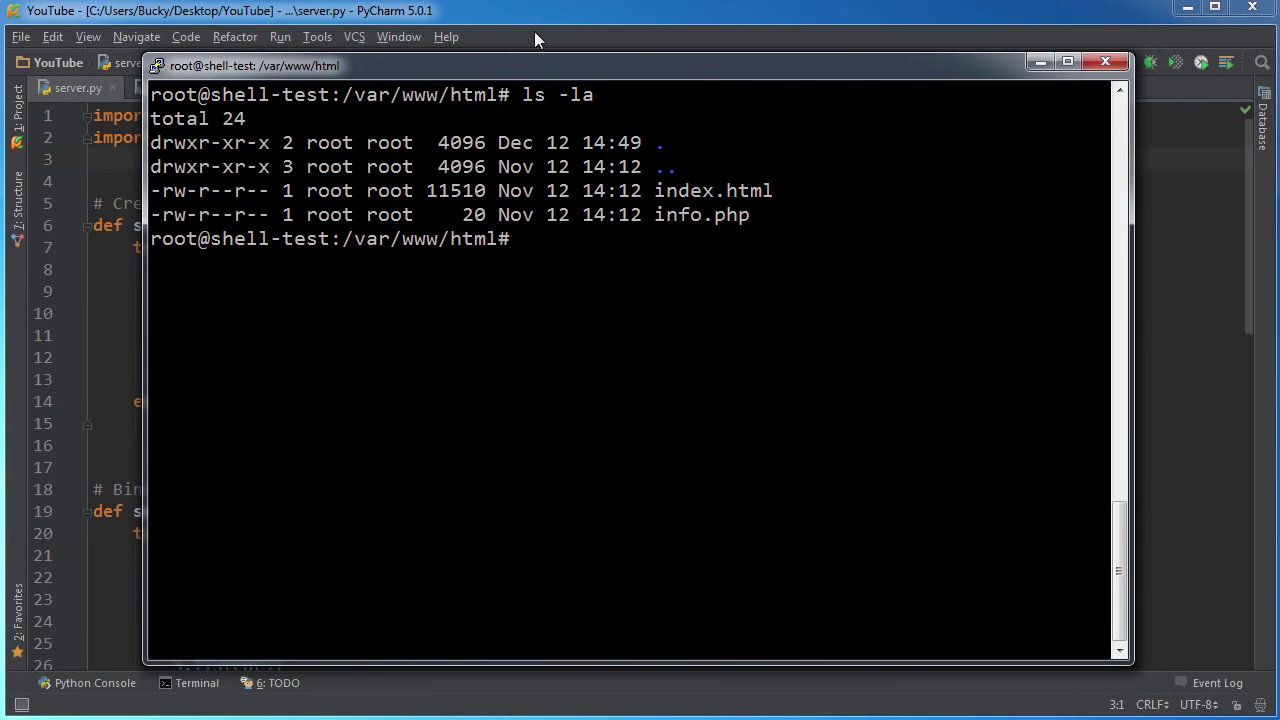
Create server.py with sudo nano, paste the socket server code, then save and exit.
left_click(1104, 60)
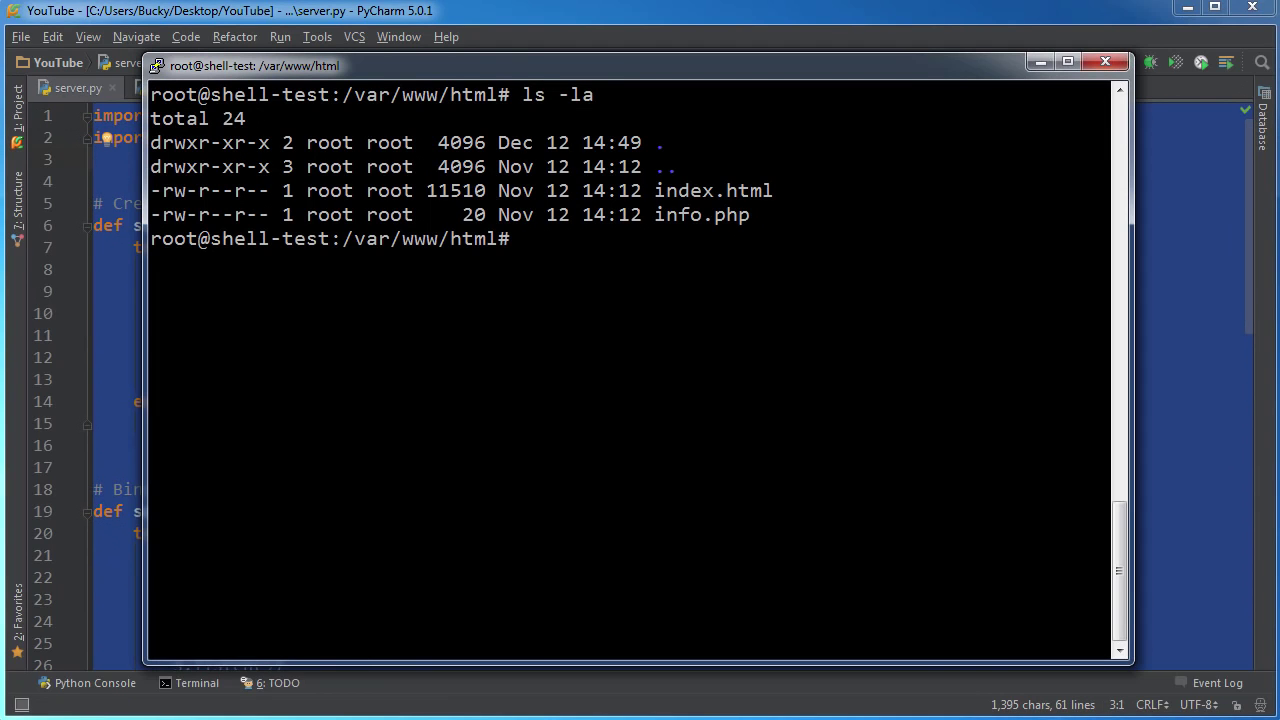
type("sudo")
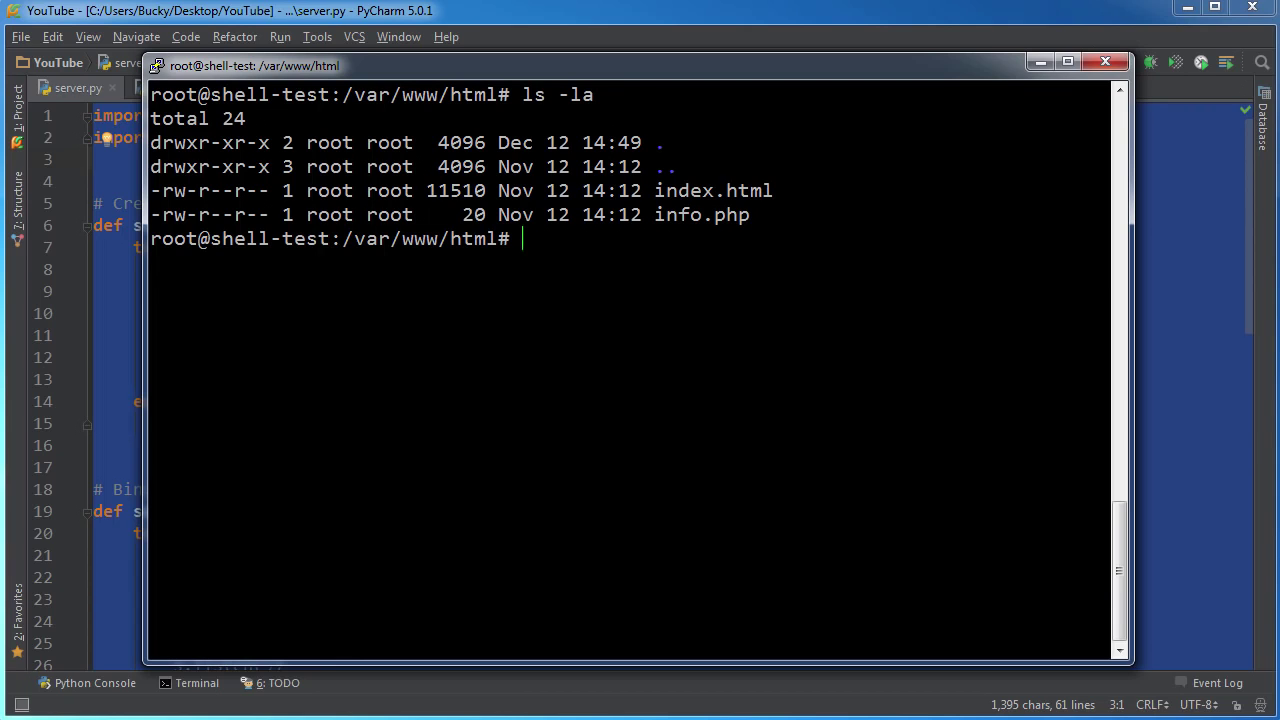
type("nano server")
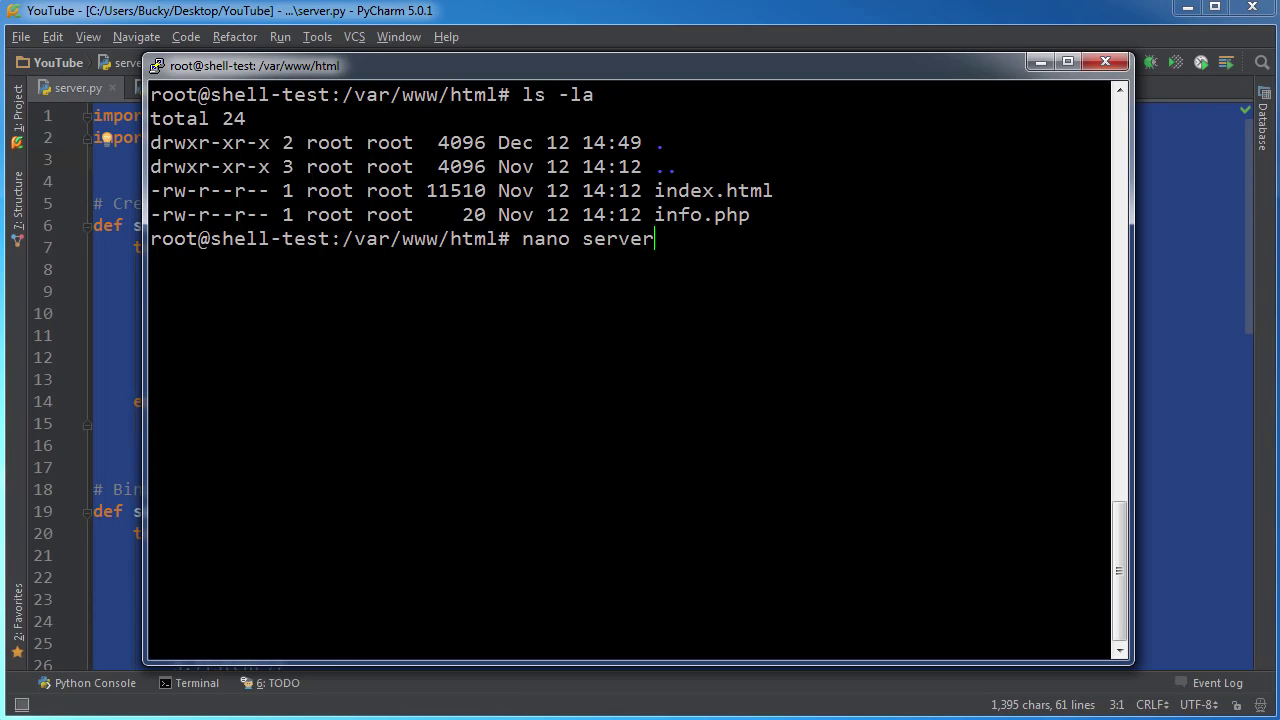
type(".py")
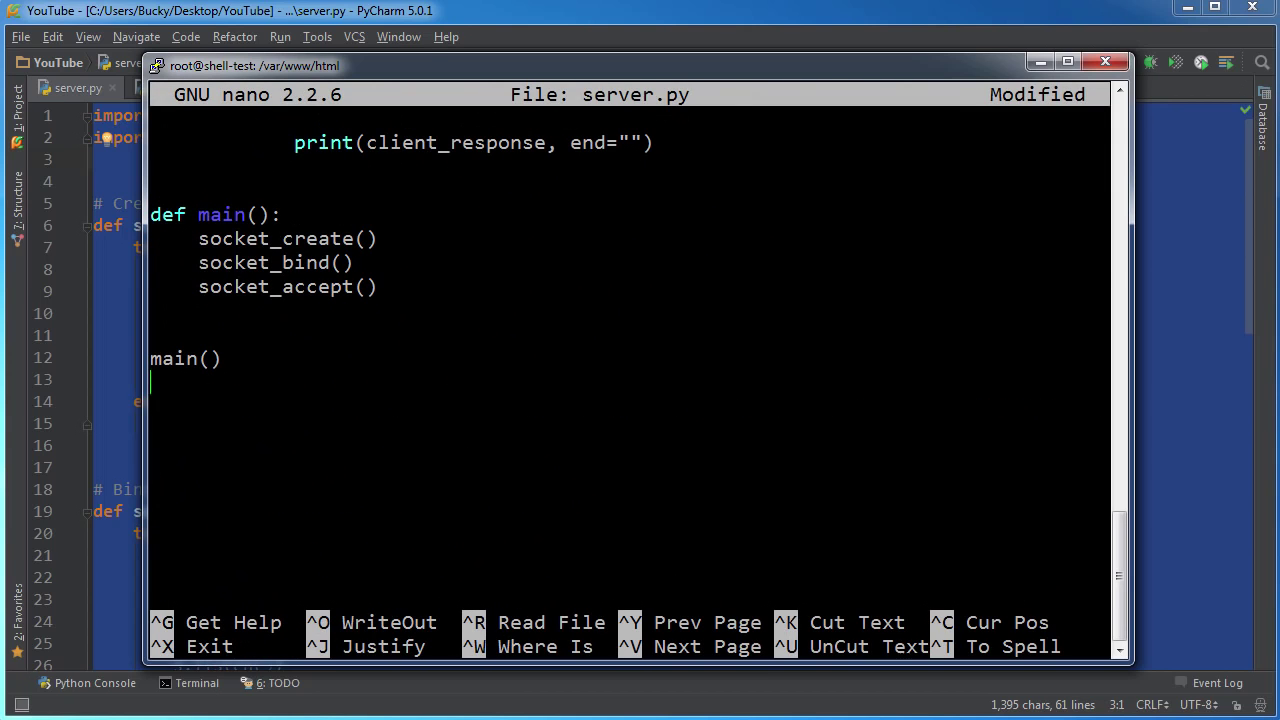
scroll("down", 3)
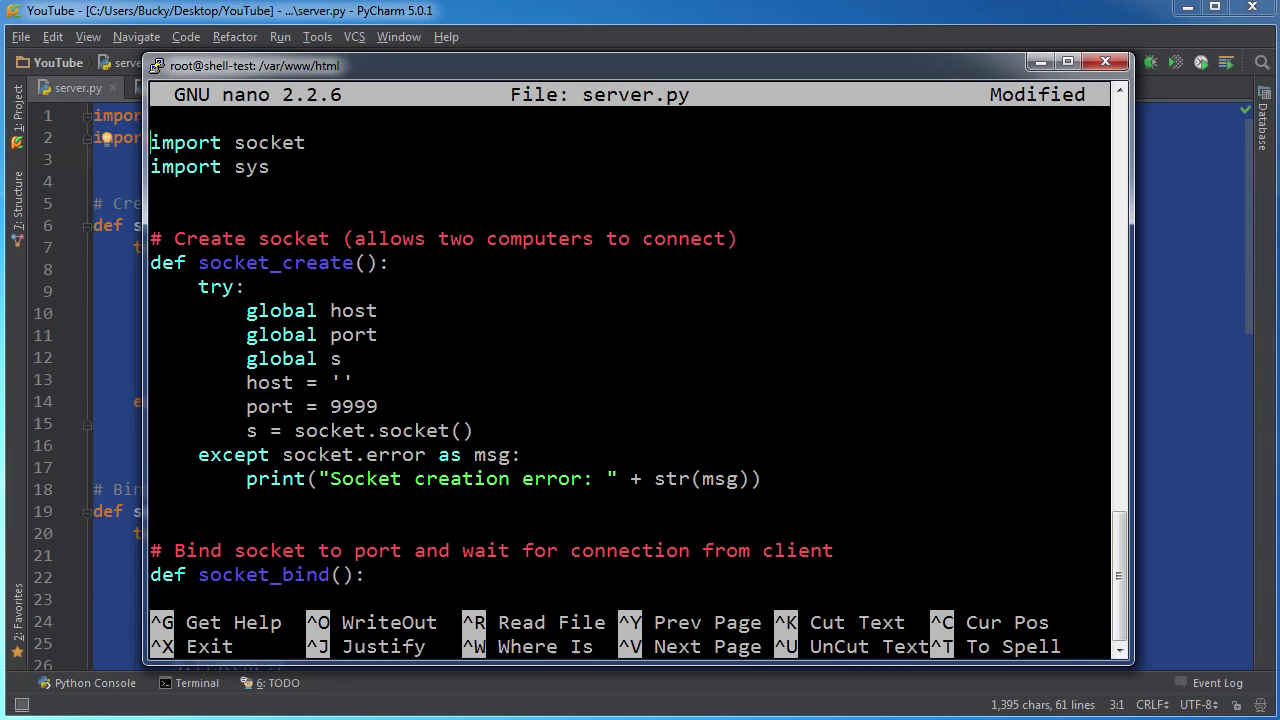
key("ctrl+x")
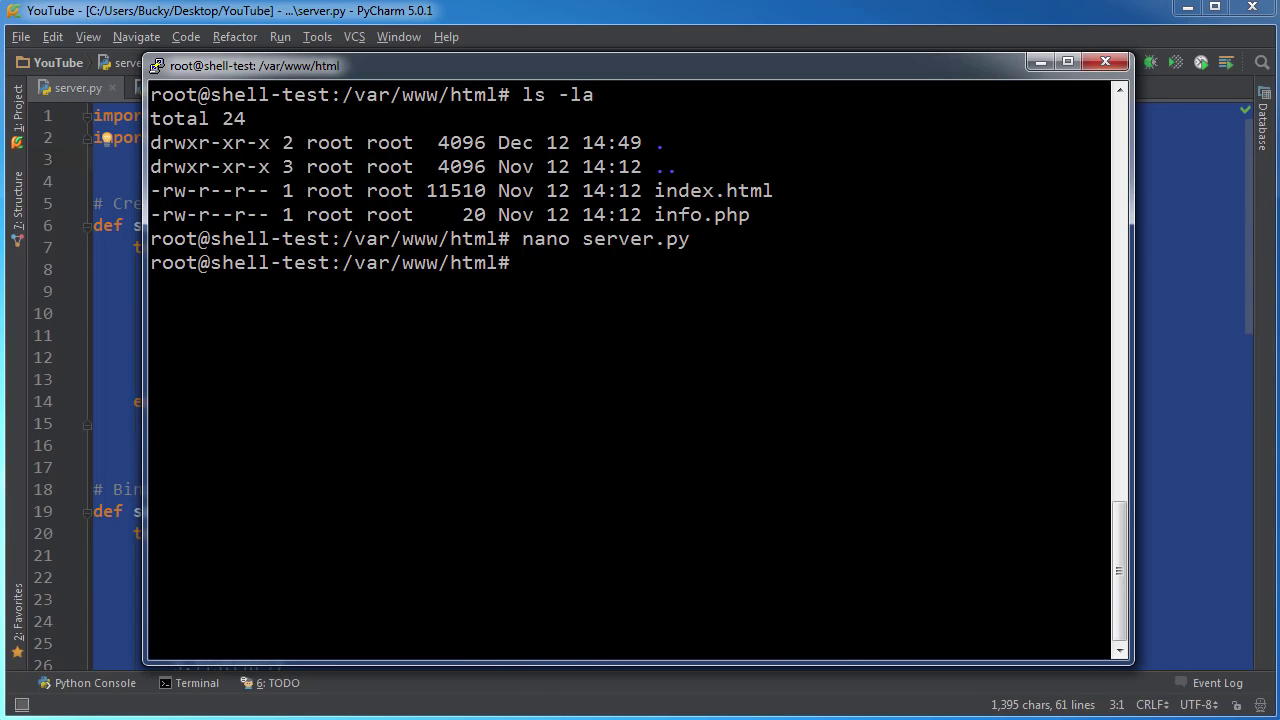
Display server.py with cat to confirm the script, then clear the terminal.
type("cat")
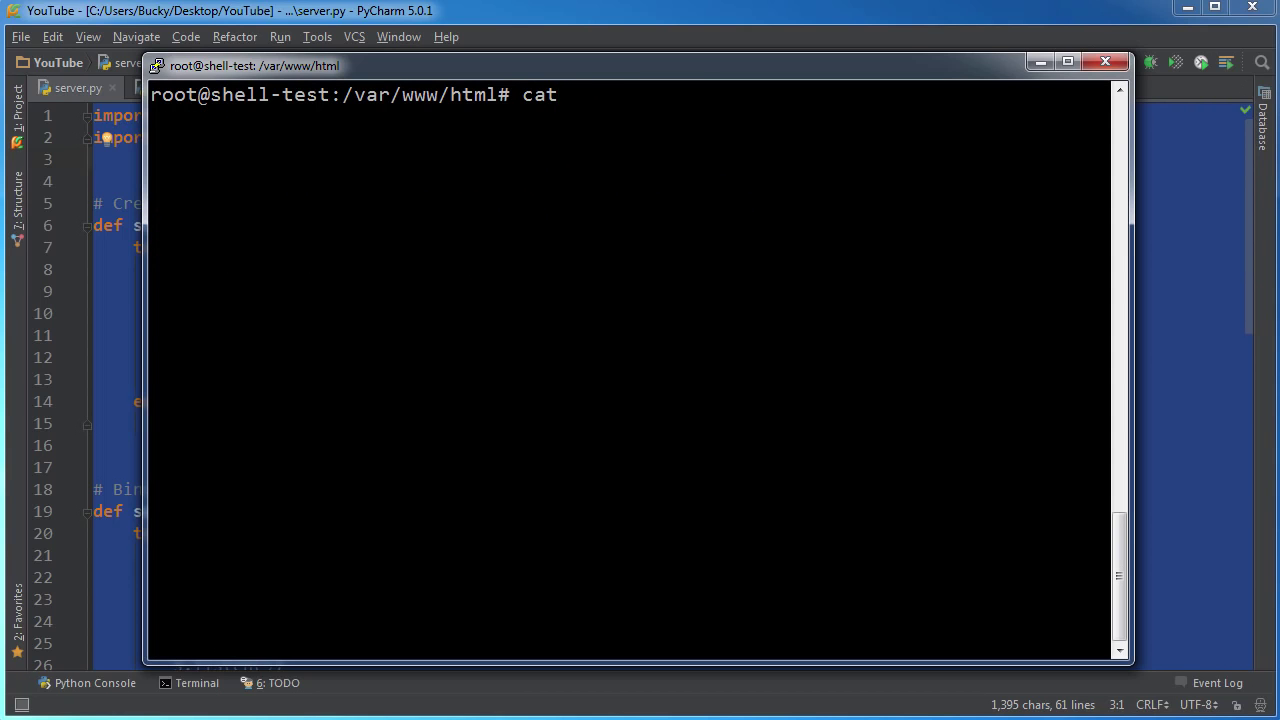
type("server.py")
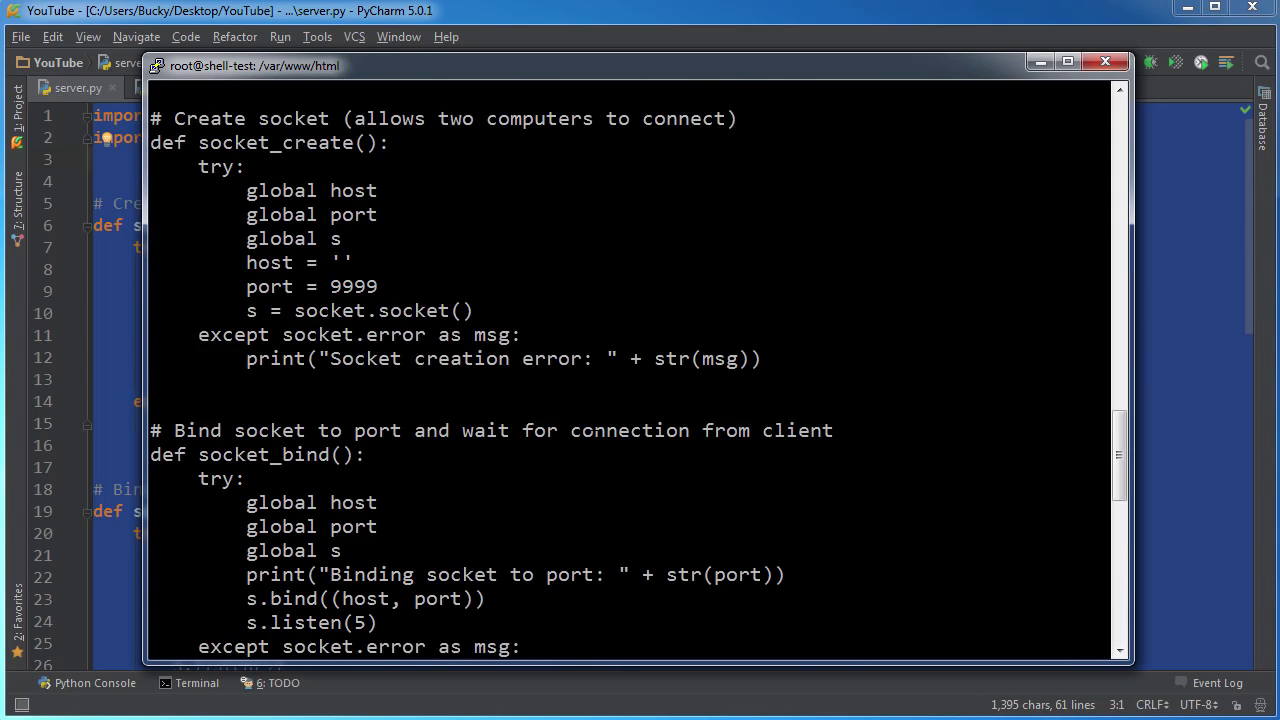
scroll("down", 3)
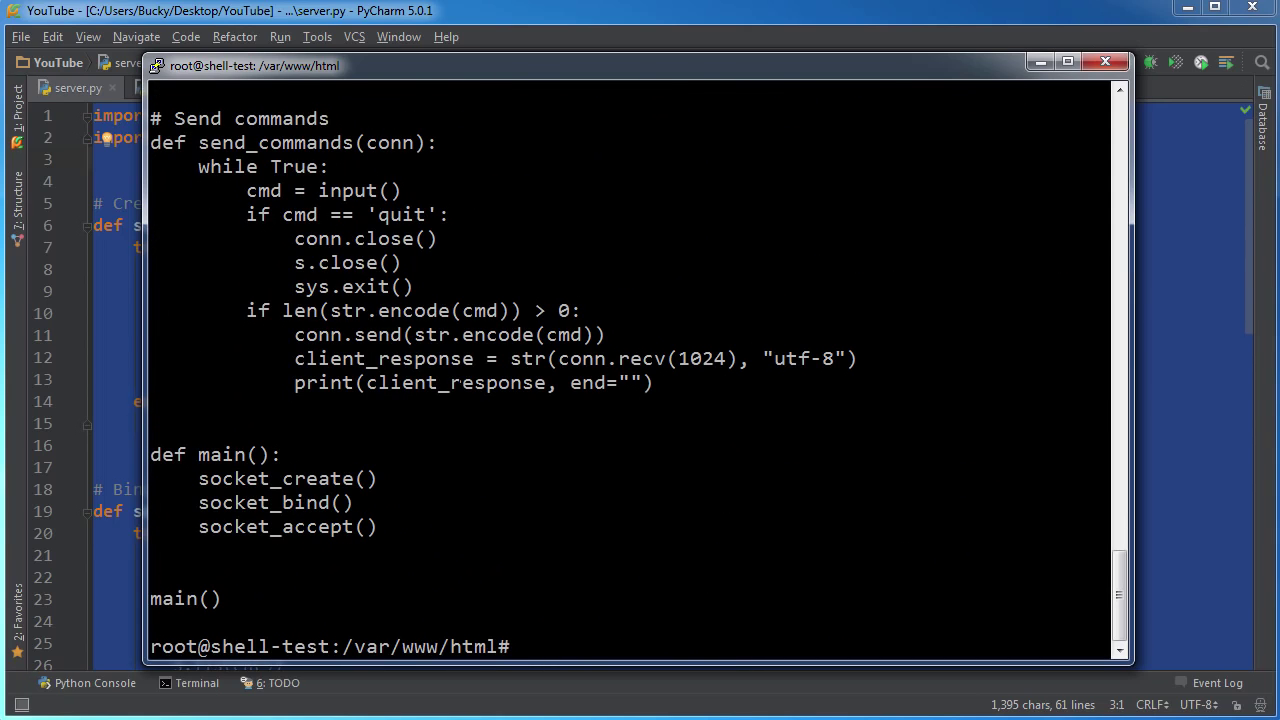
type("clear")
type("ls")
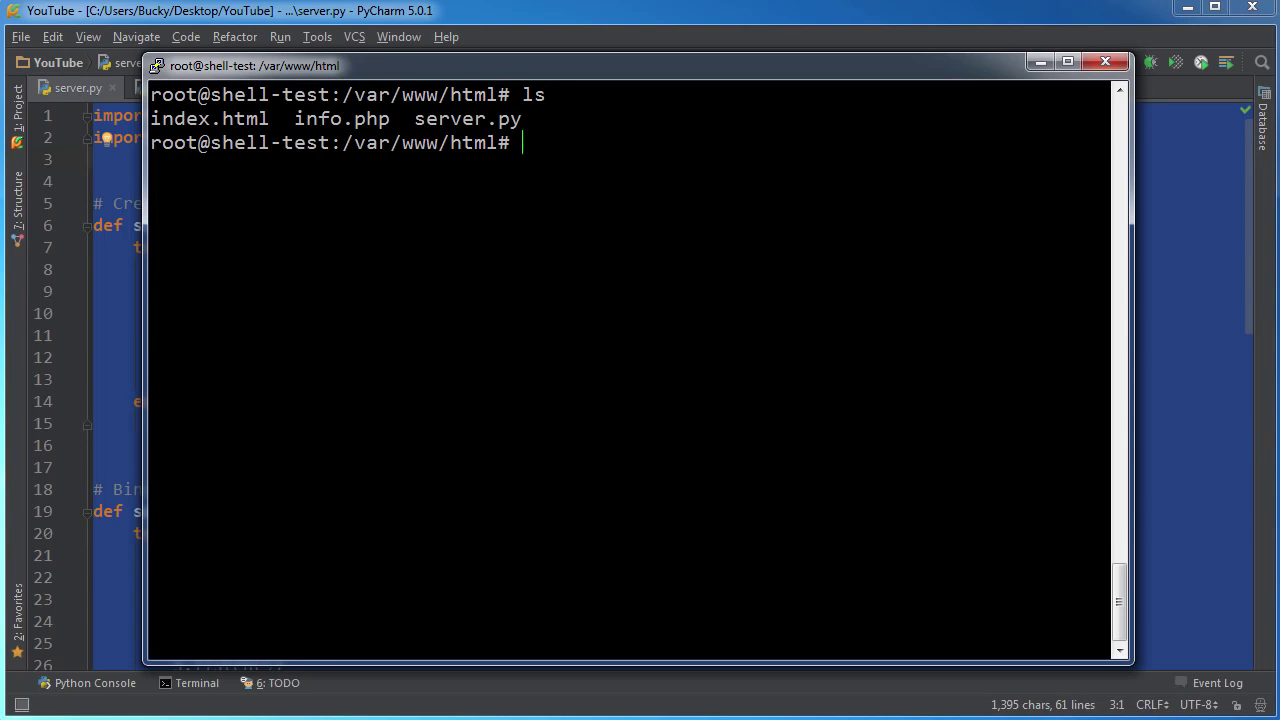
Launch the server with python3 server.py.
type("python")
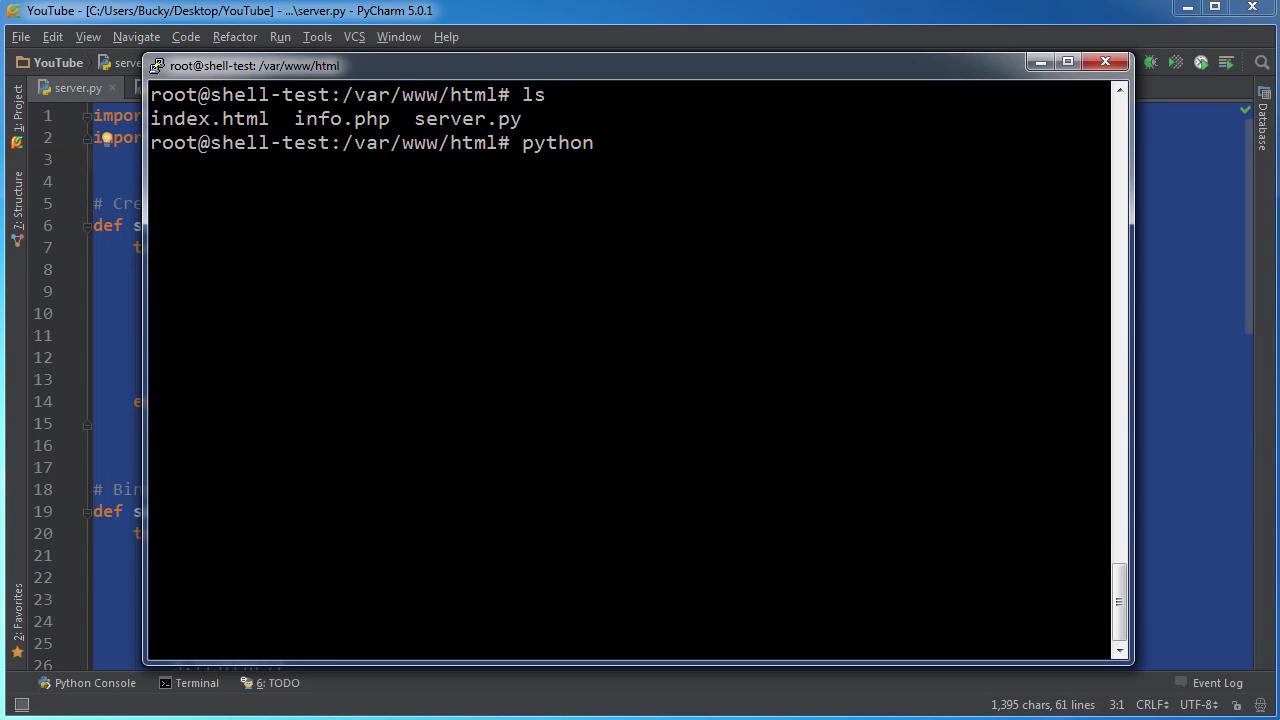
type("3")
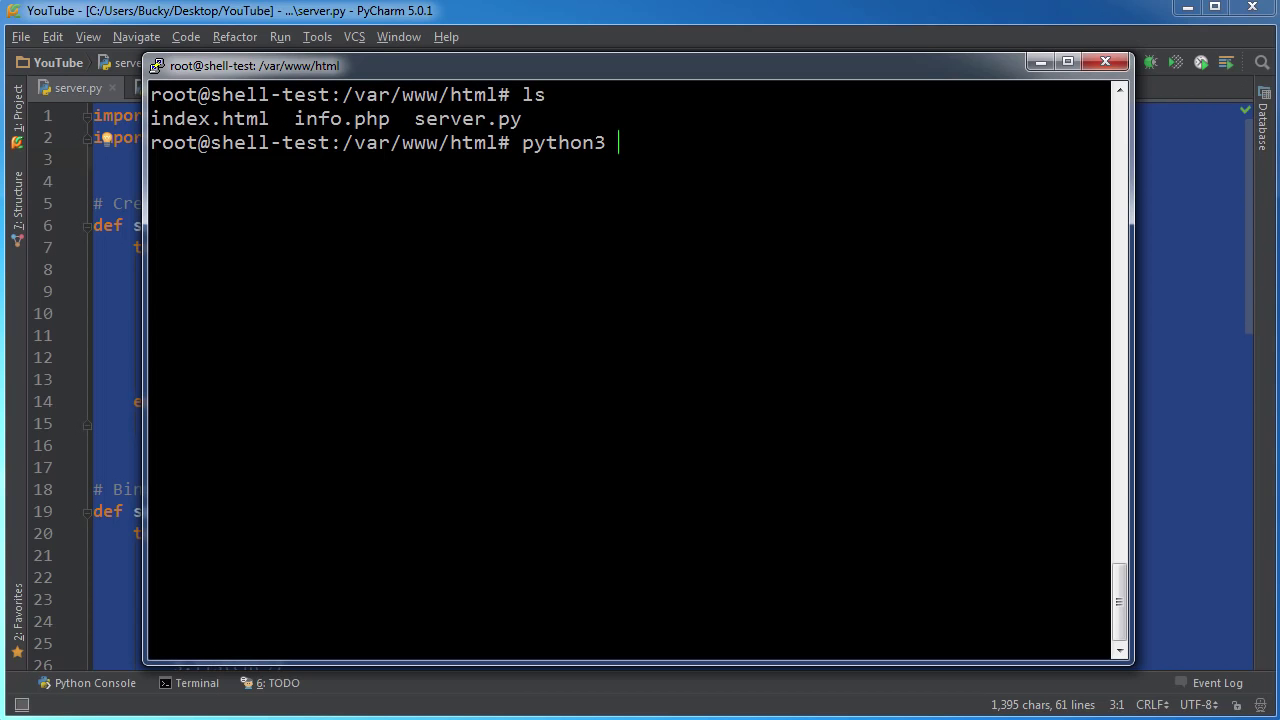
type("server.py")
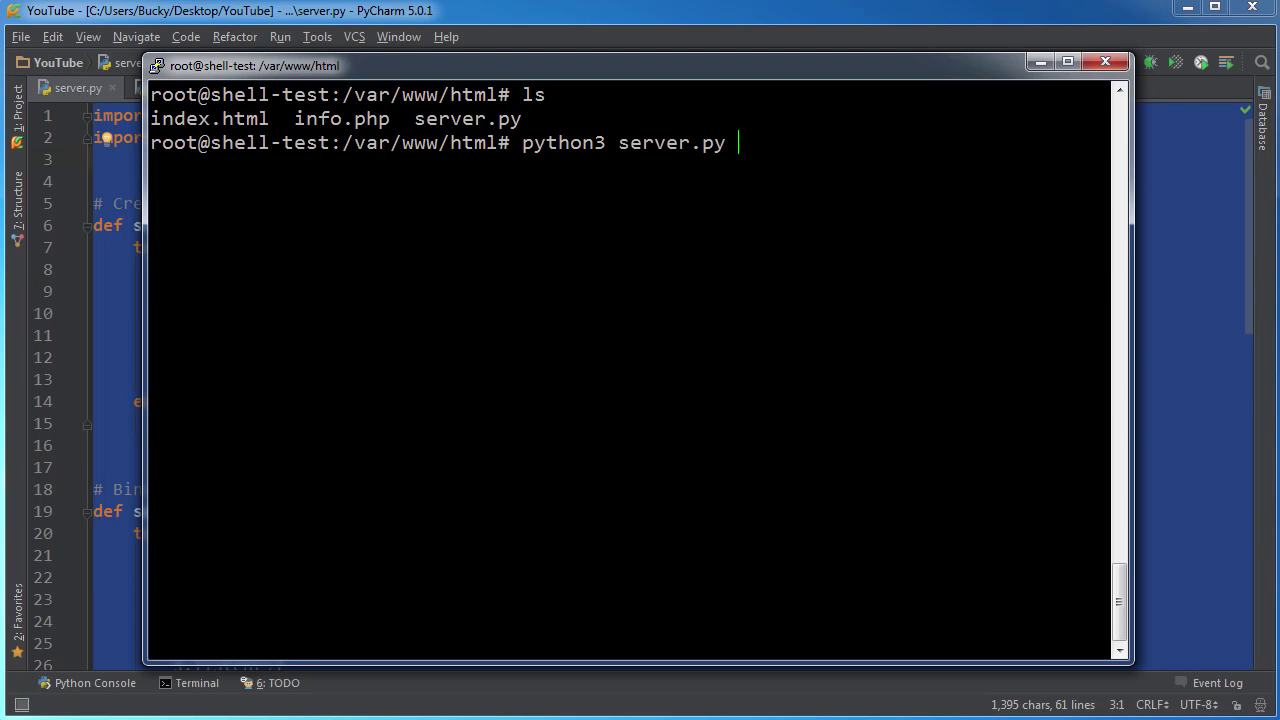
key("BackSpace")
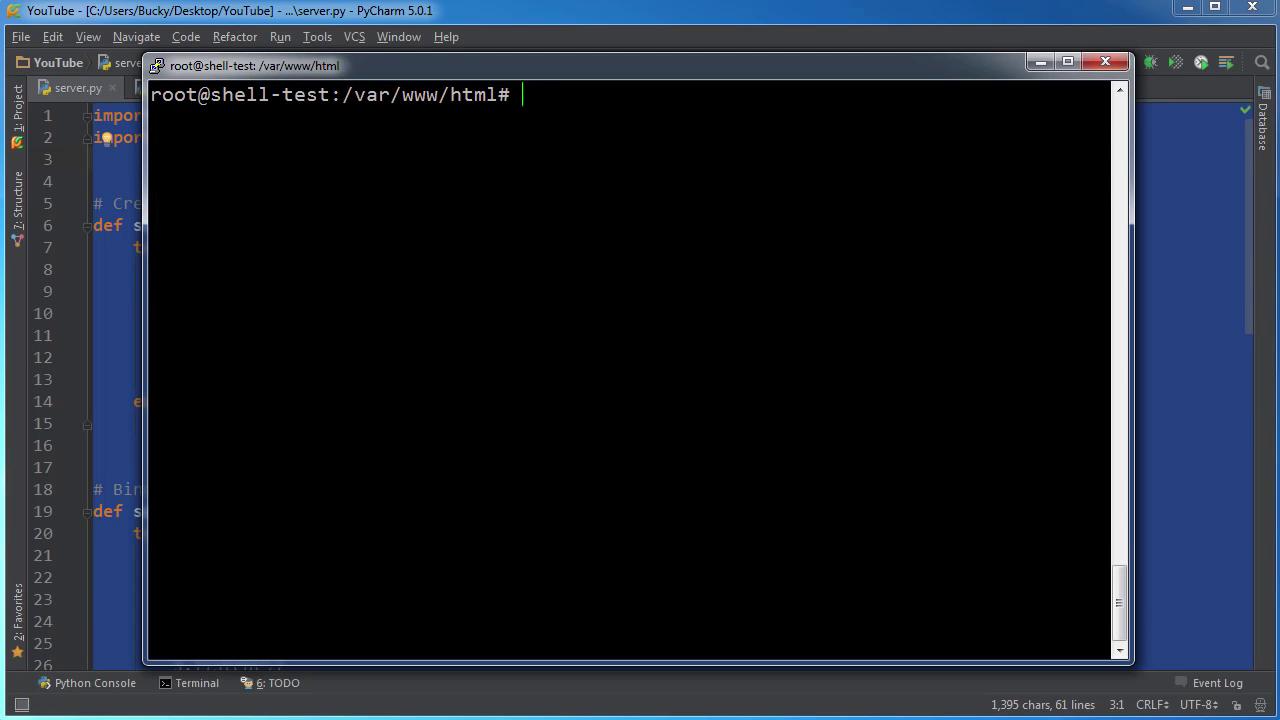
Run ifconfig and copy the server's IP address 162.243.186.39.
type("ifconfig")
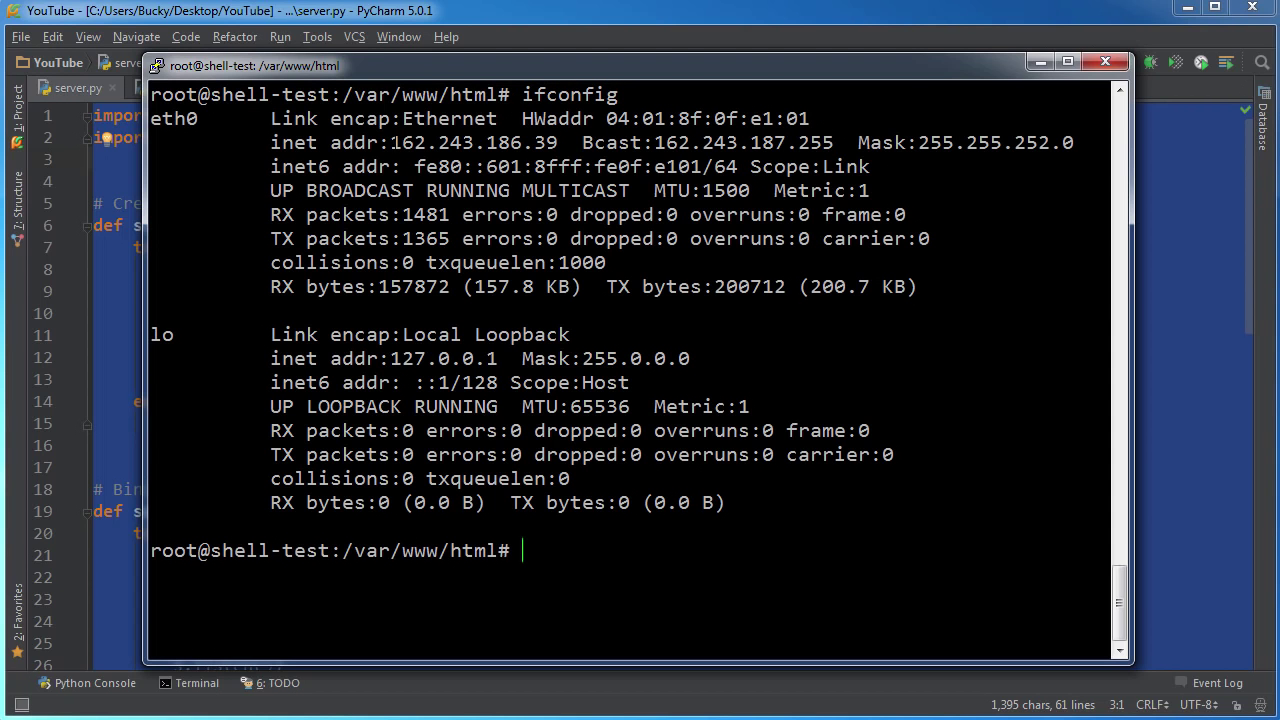
left_click_drag(384, 142, 556, 142)
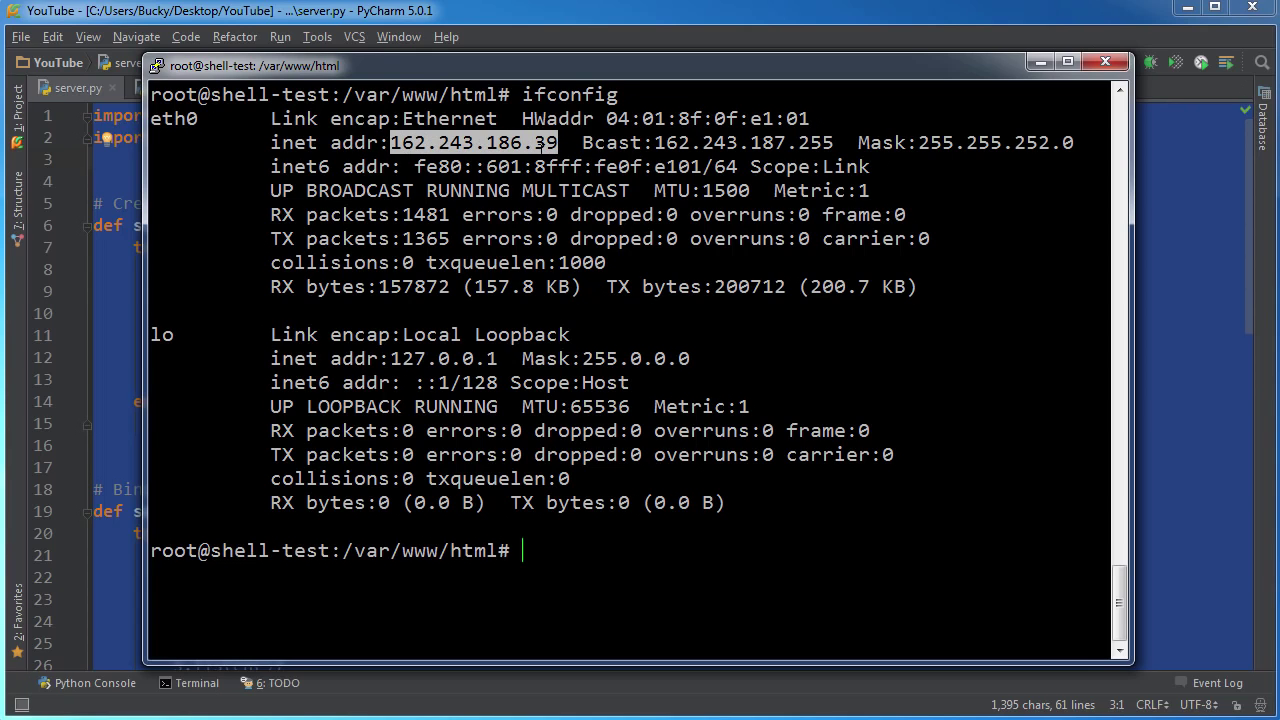
type("162.243.186.39")
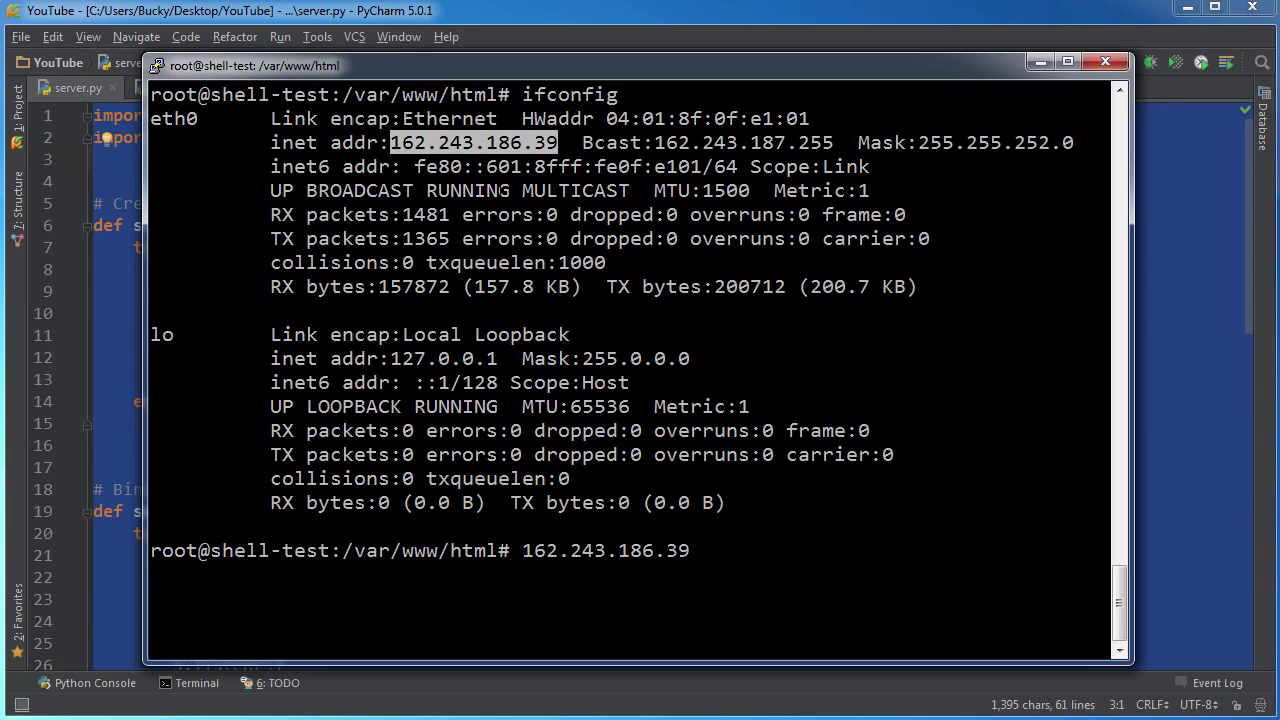
key("BackSpace")
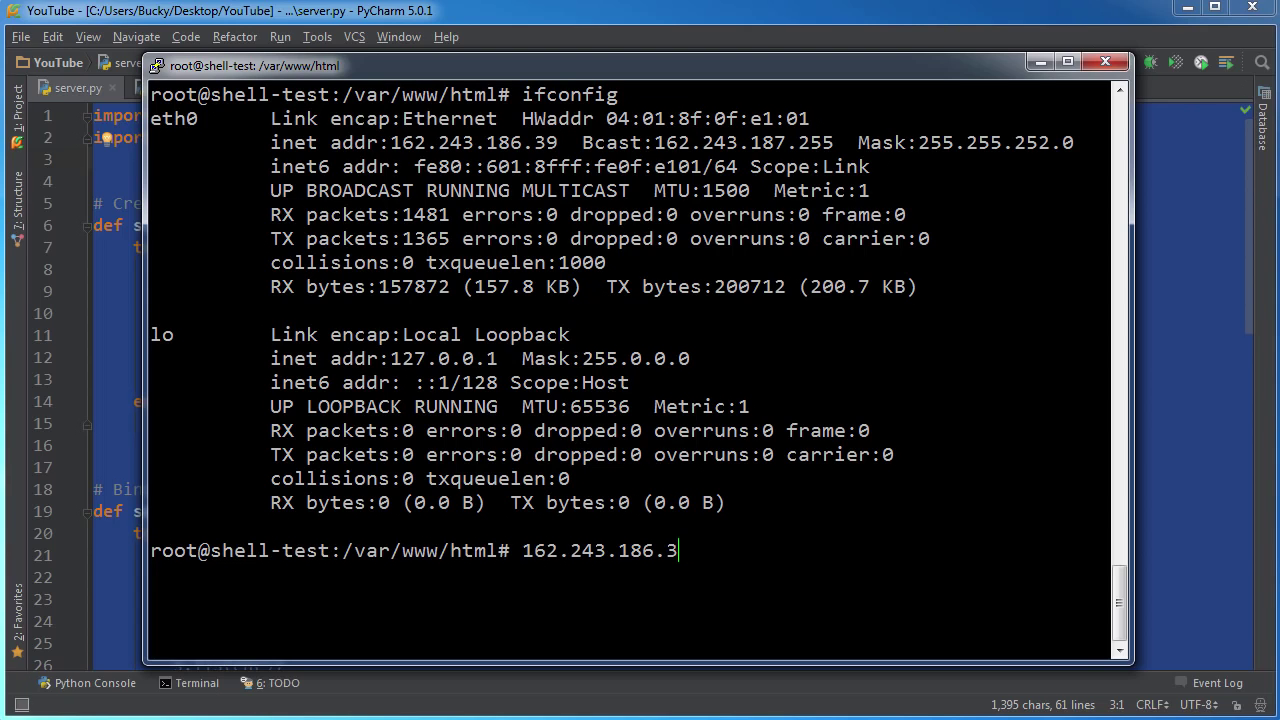
Clear the terminal and enter python3 server.py at the prompt.
type("clear")
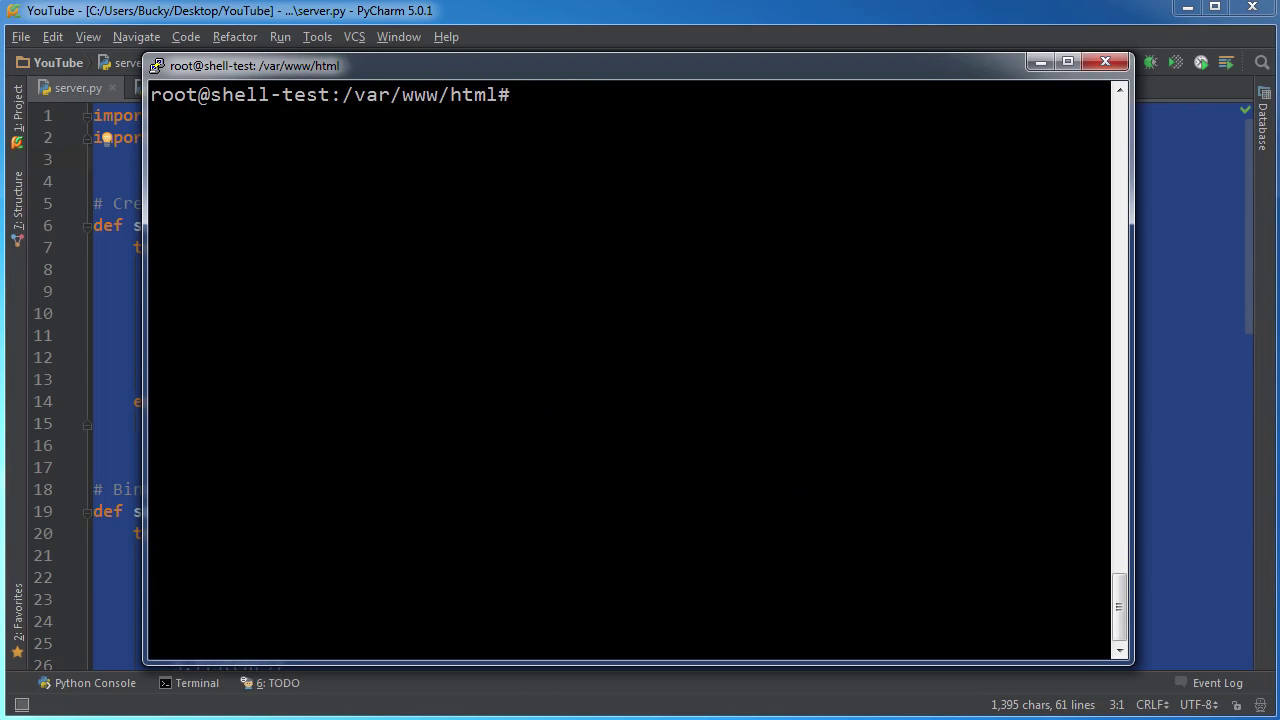
type("python")
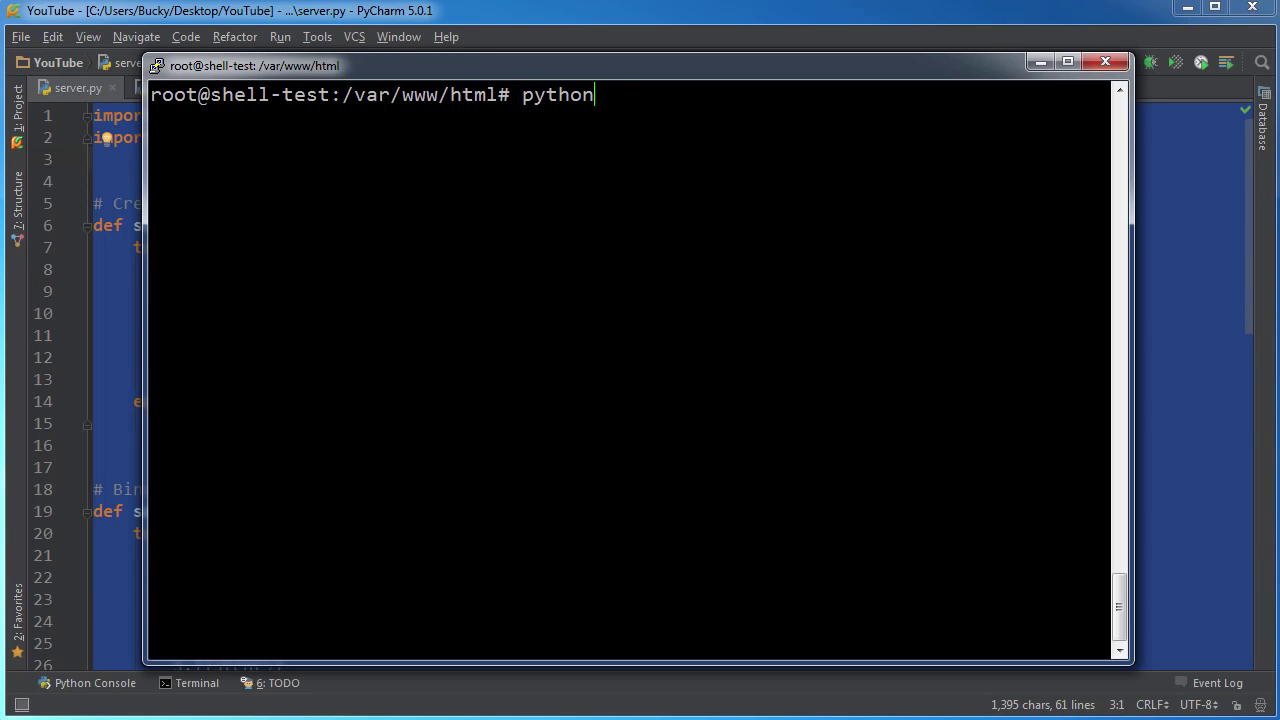
type("3 server.py")
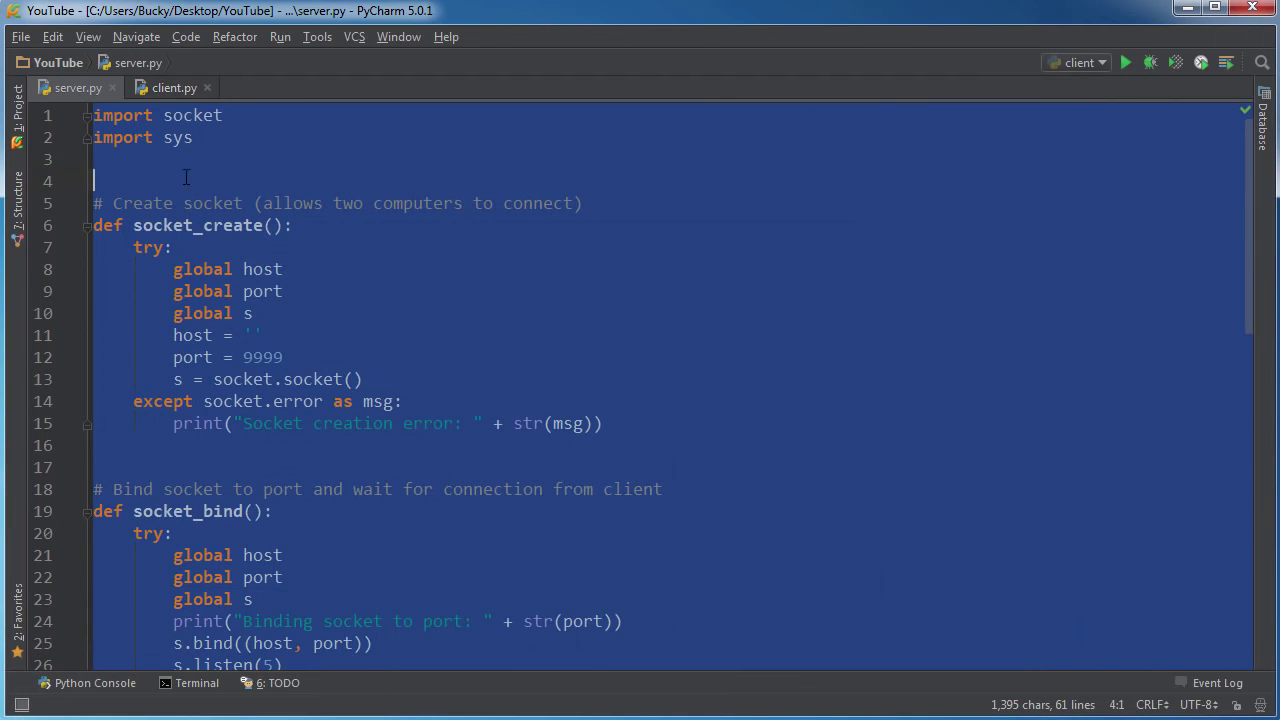
Set client.py's host to 162.243.186.39 and run the client script.
left_click(172, 88)
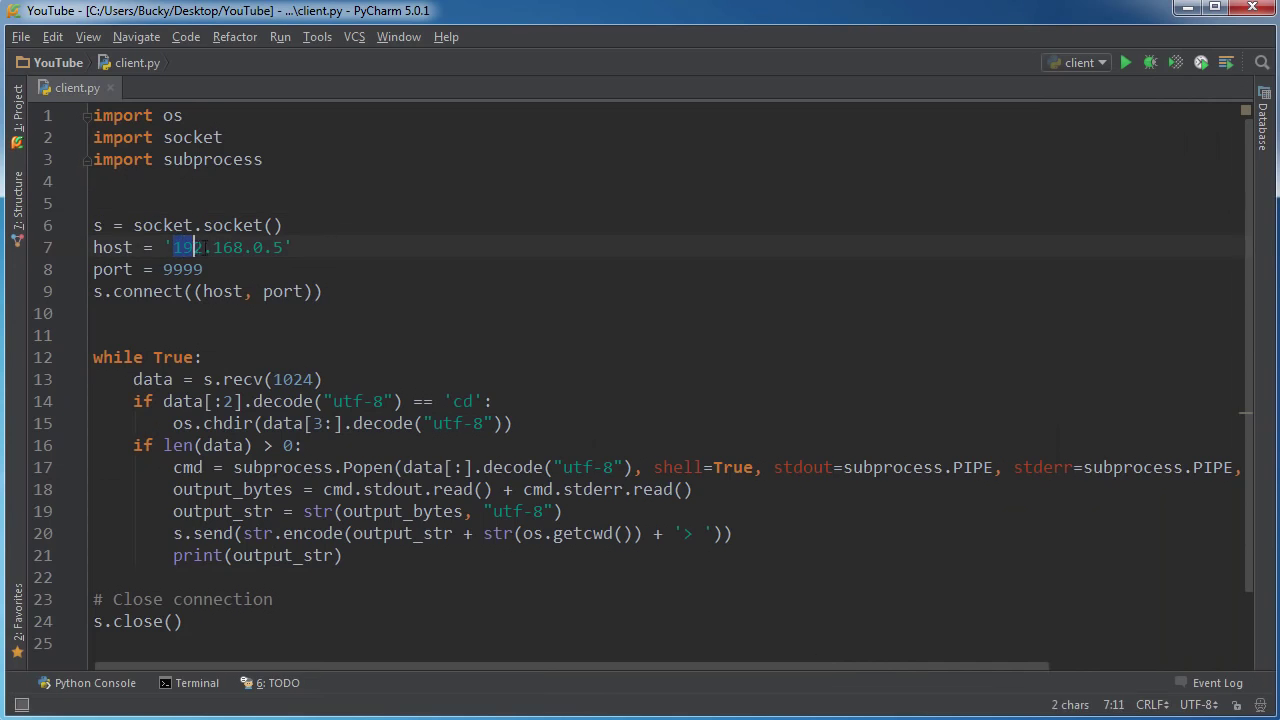
type("http://162.243.186.39/")
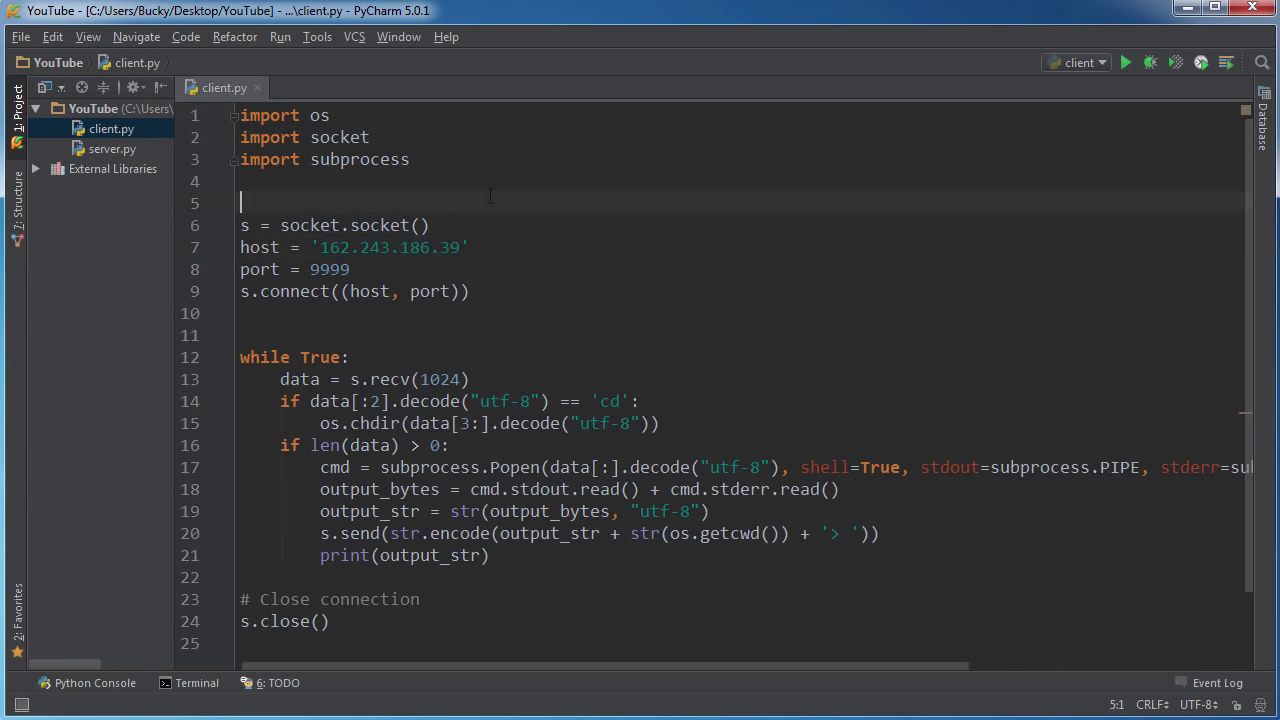
left_click(1128, 62)
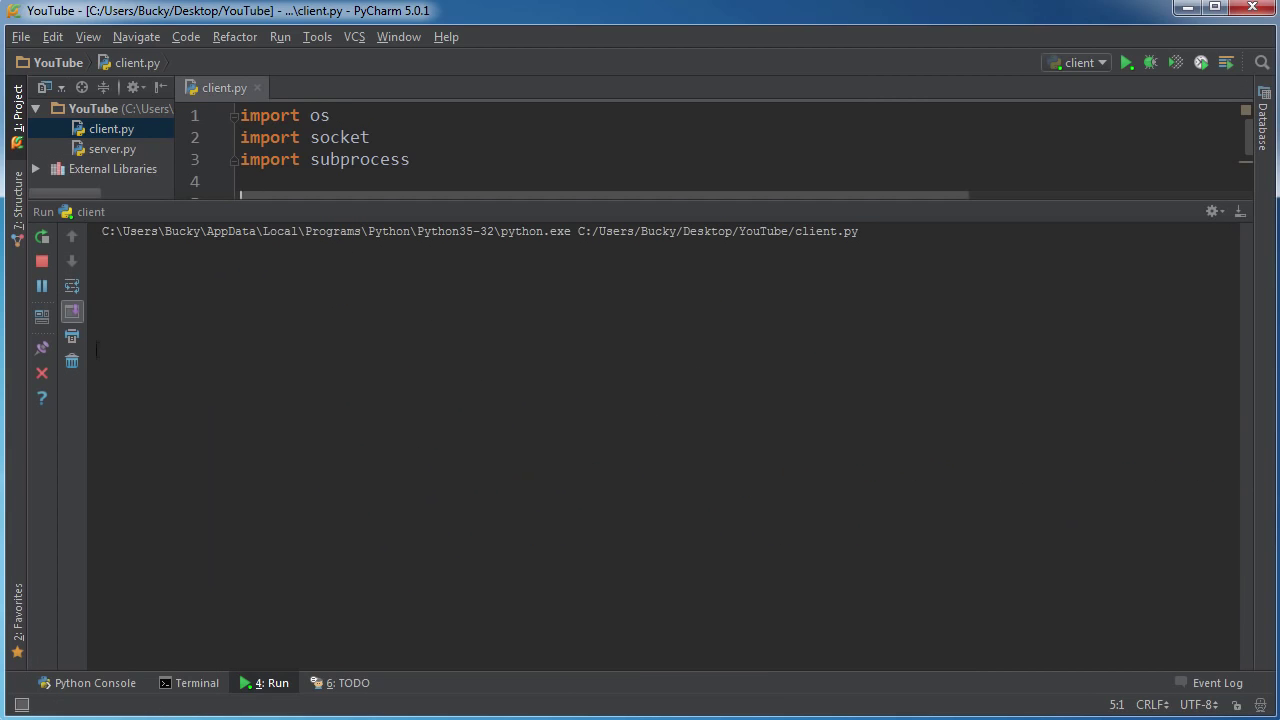
mouse_move(300, 474)
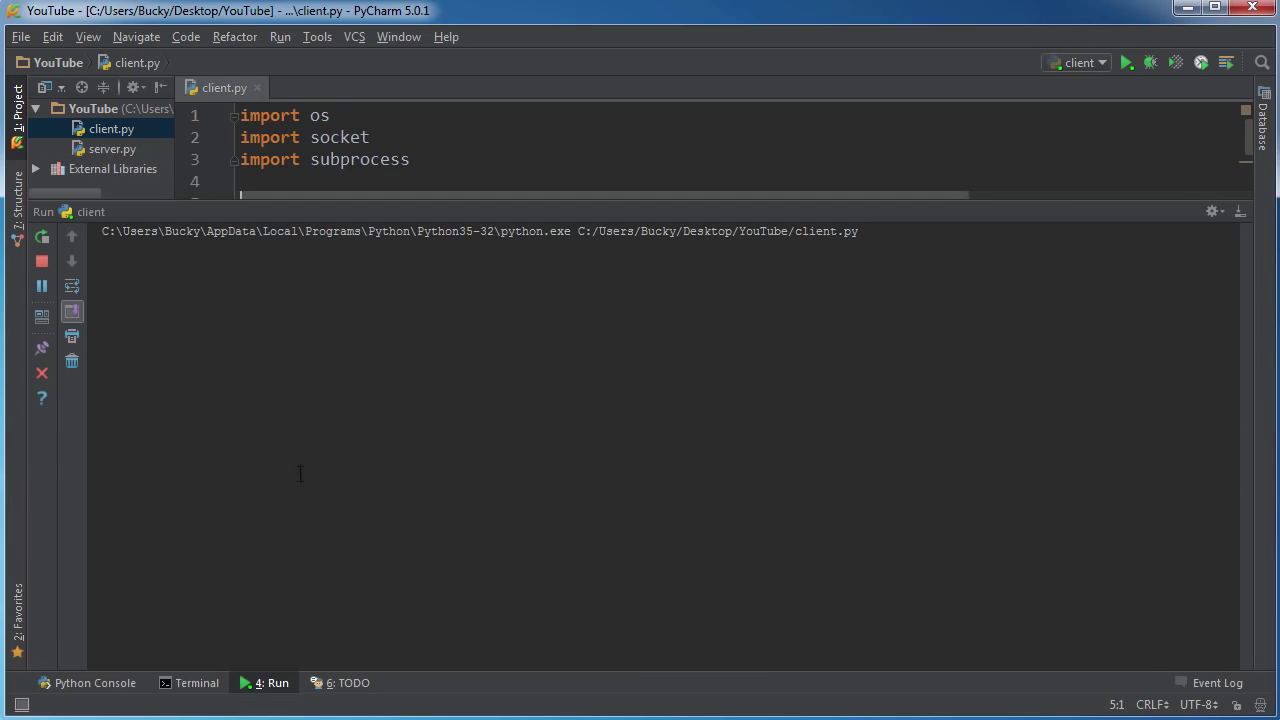
mouse_move(388, 204)
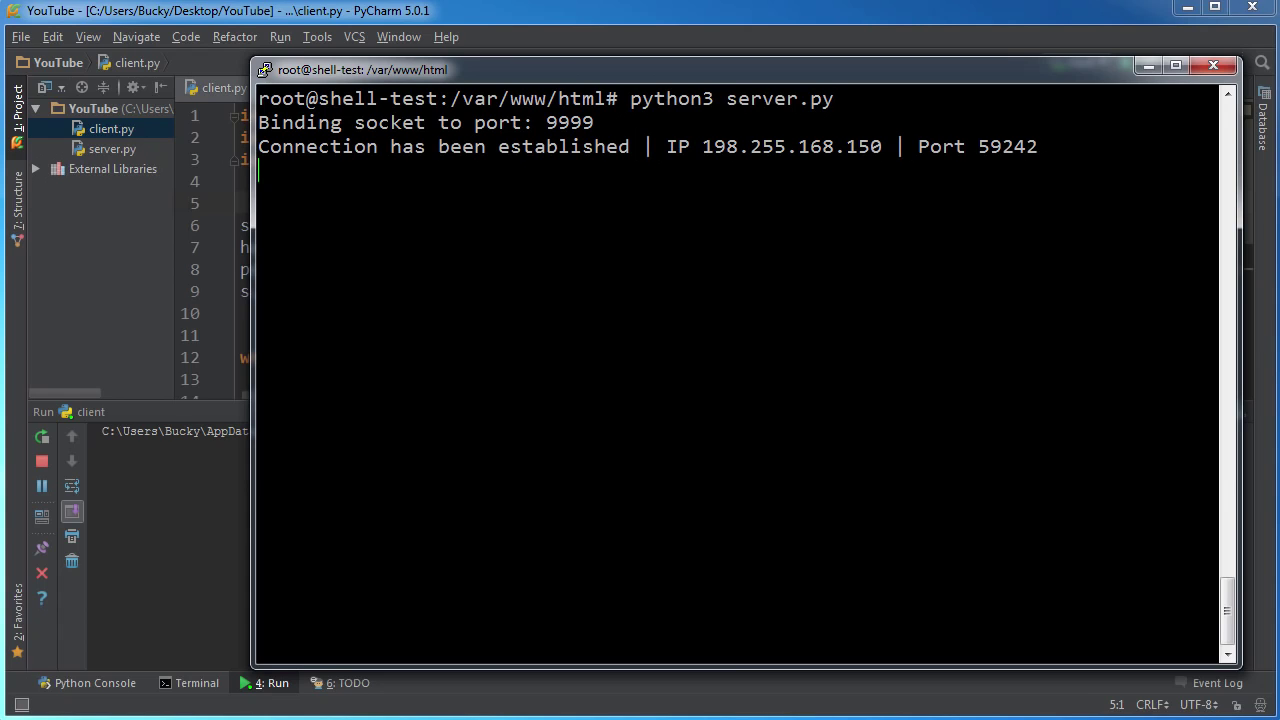
From the server, run dir and echo hey on the connected Windows client.
type("dir")
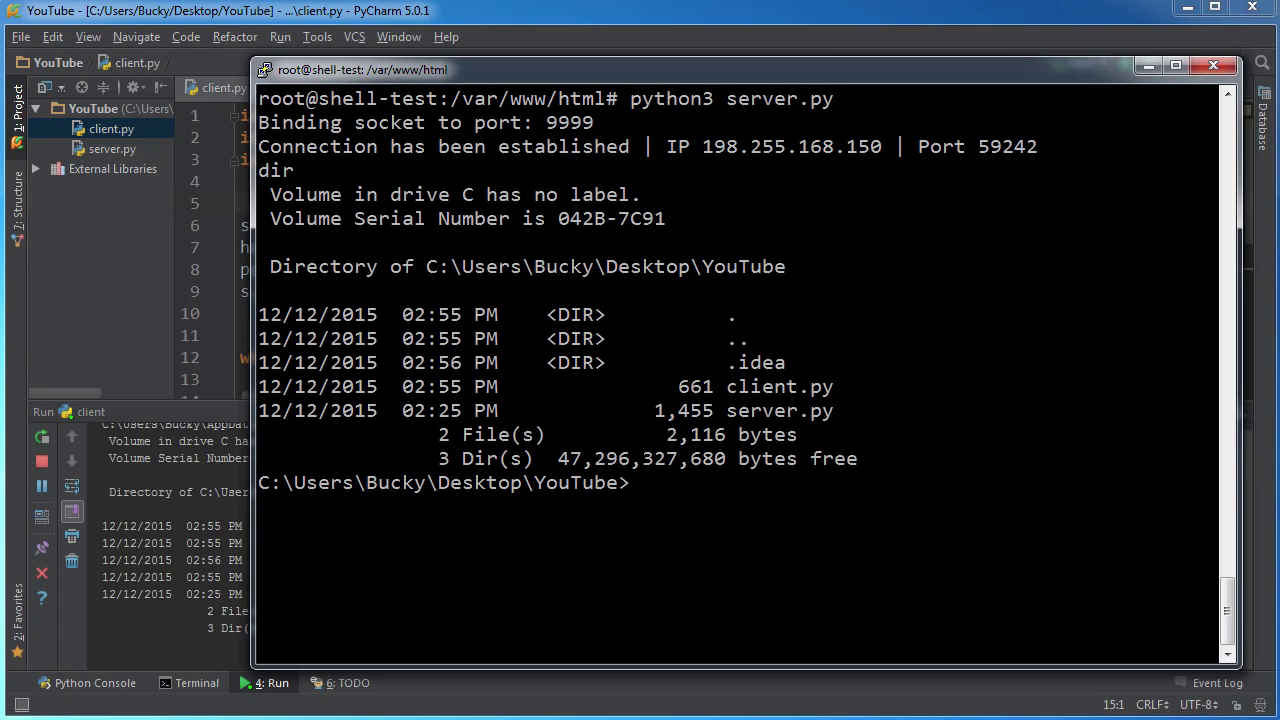
left_click_drag(362, 68, 624, 96)
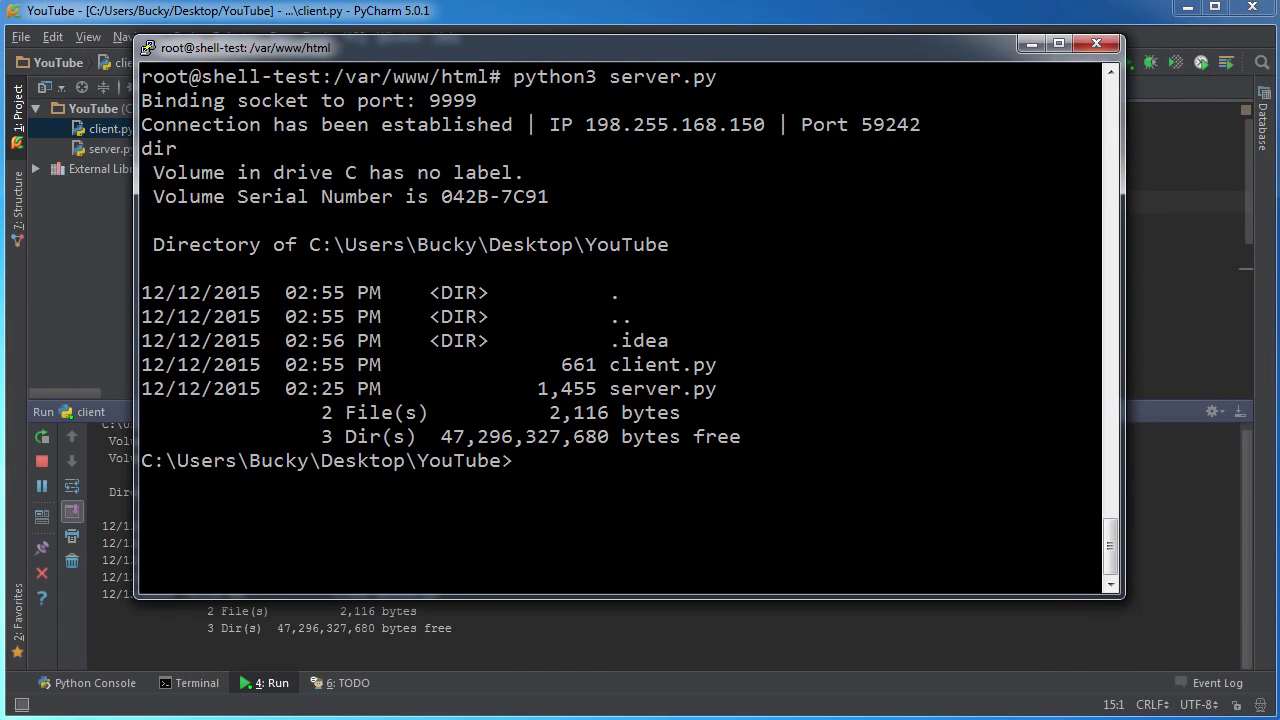
type("echo hey")
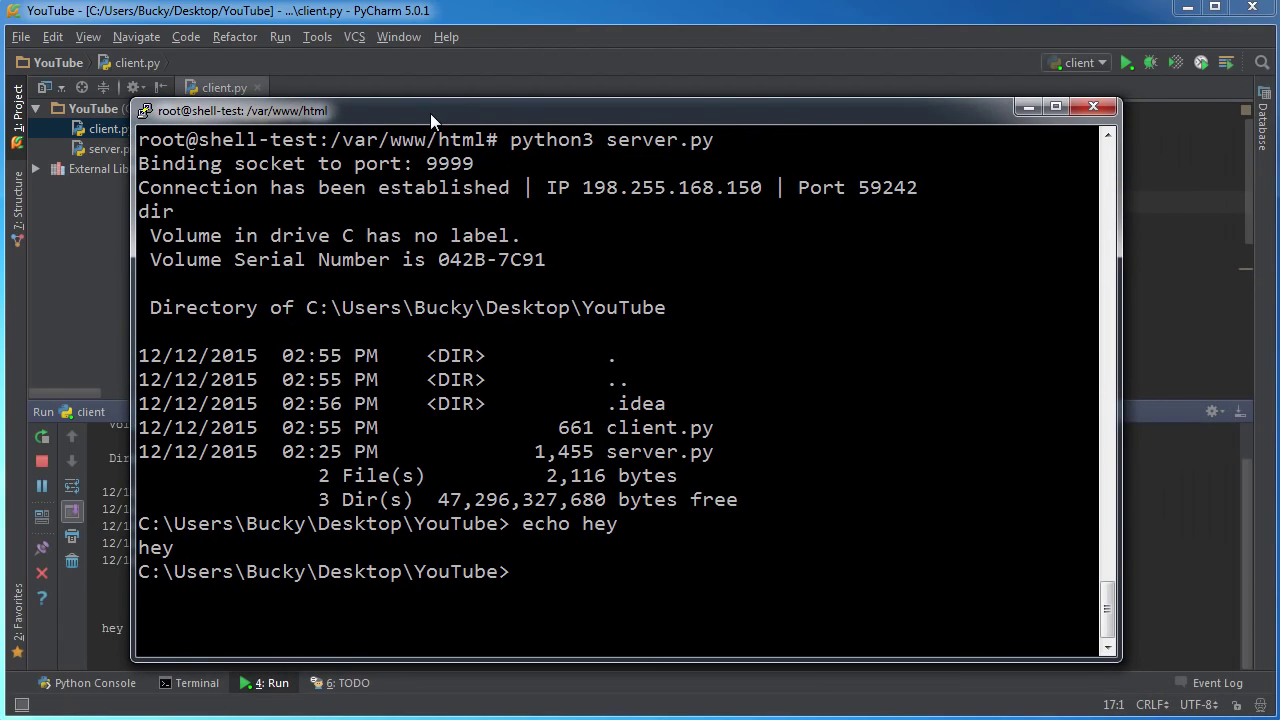
Create bacon.txt on the client with echo sucker > bacon.txt.
type("echo")
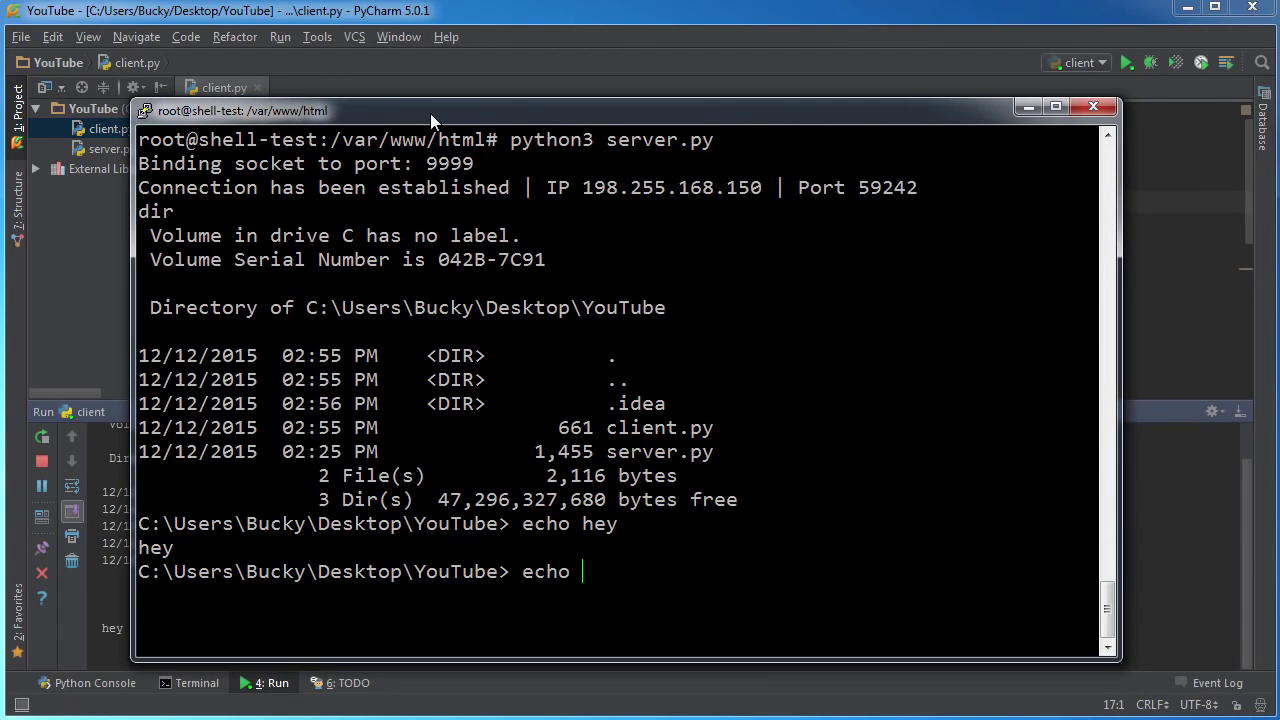
type("sucker > bacon")
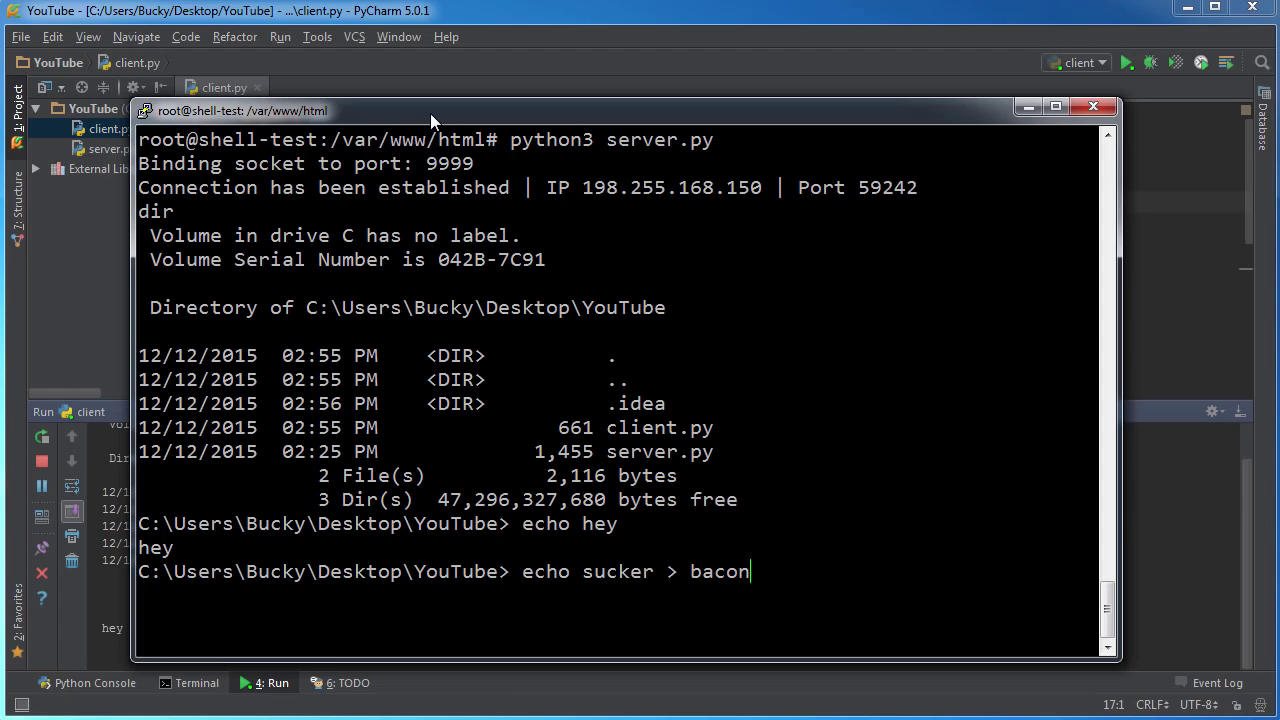
type(".txt")
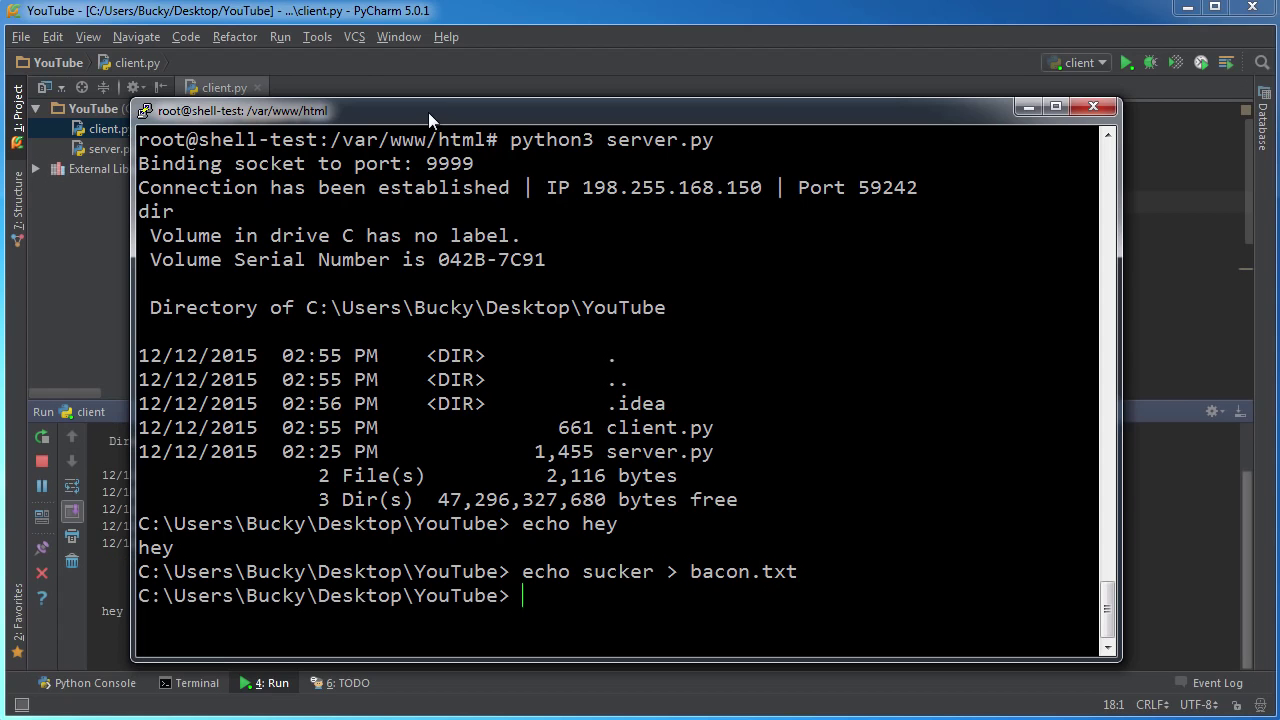
left_click_drag(430, 110, 716, 104)
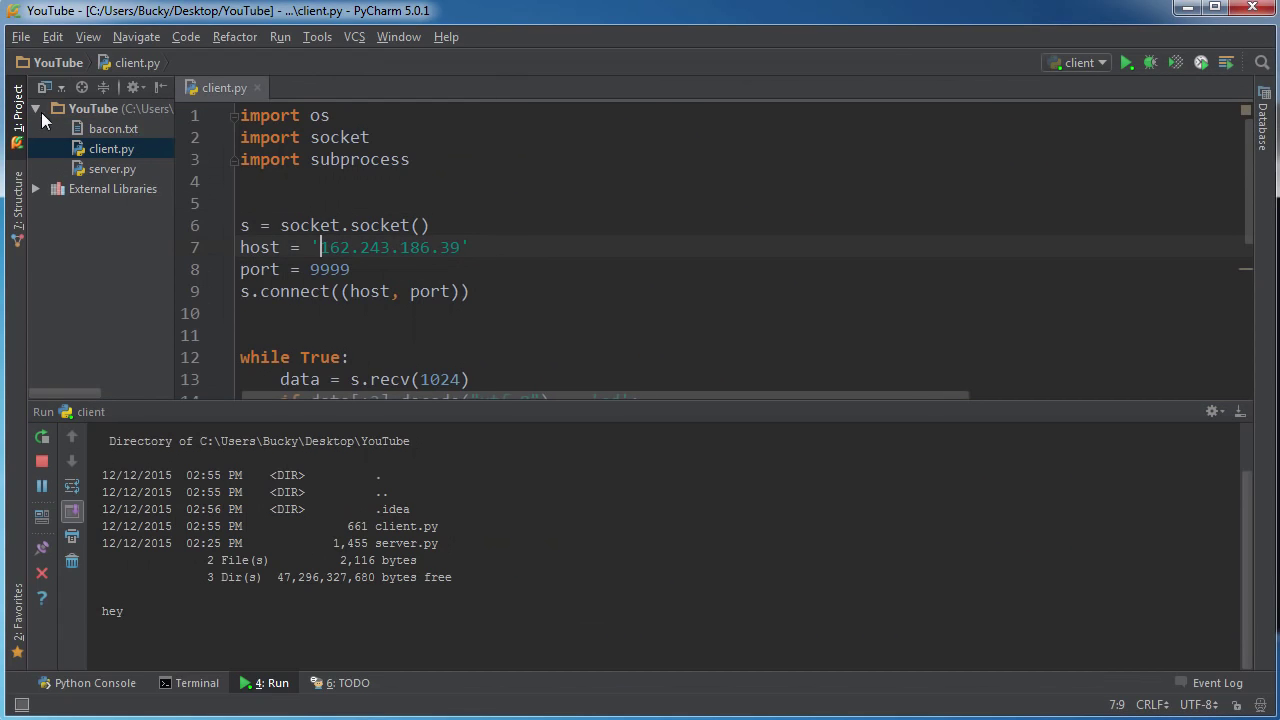
View bacon.txt containing sucker, then cd .. the client up to the Desktop.
double_click(100, 128)
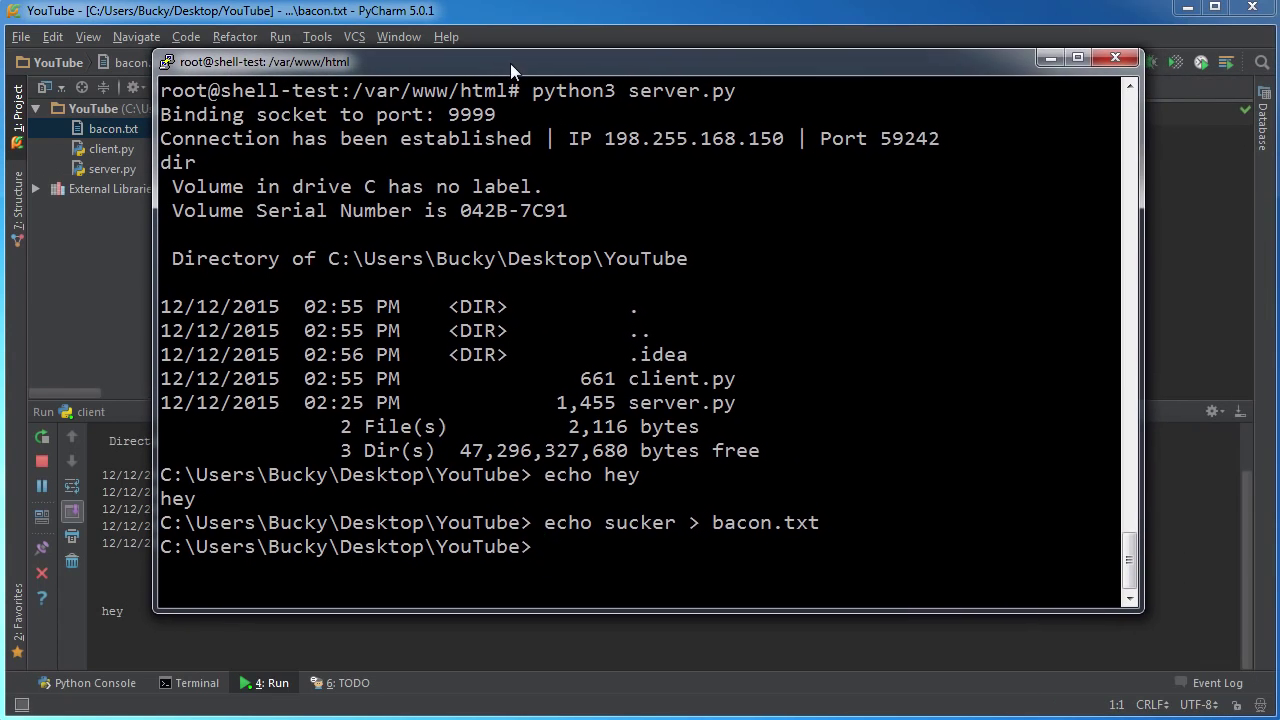
type("cd")
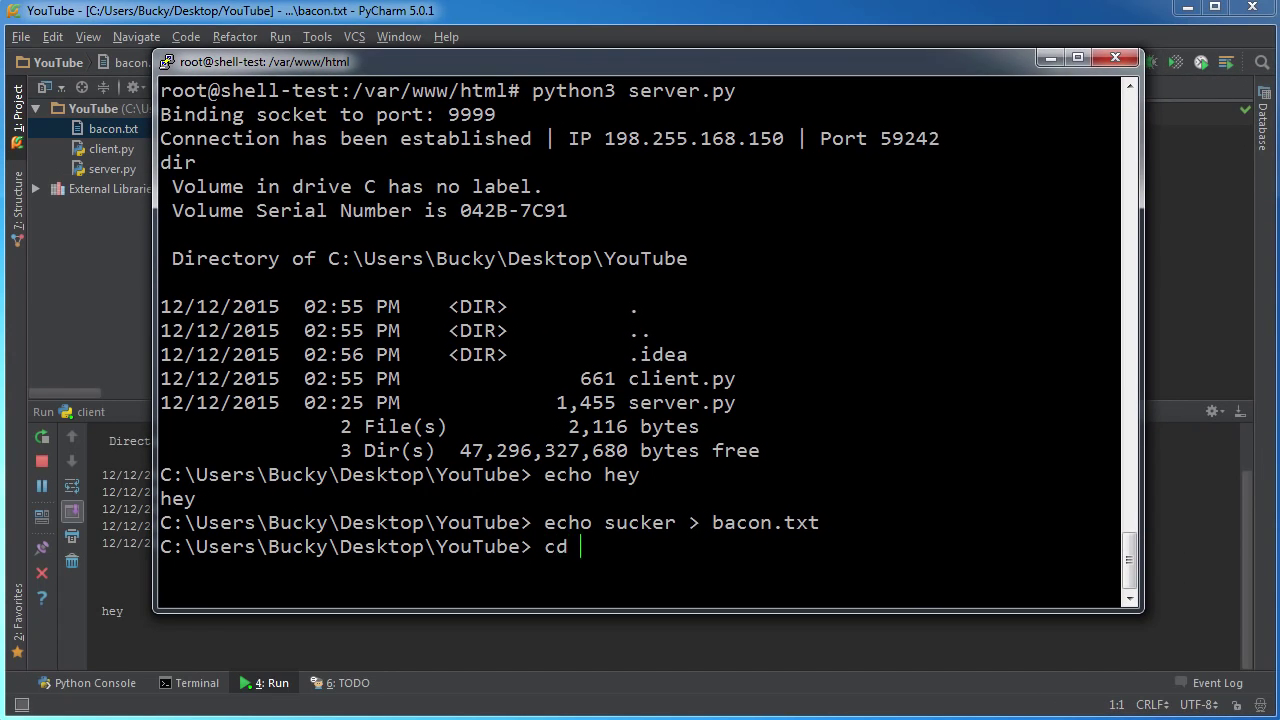
type("..")
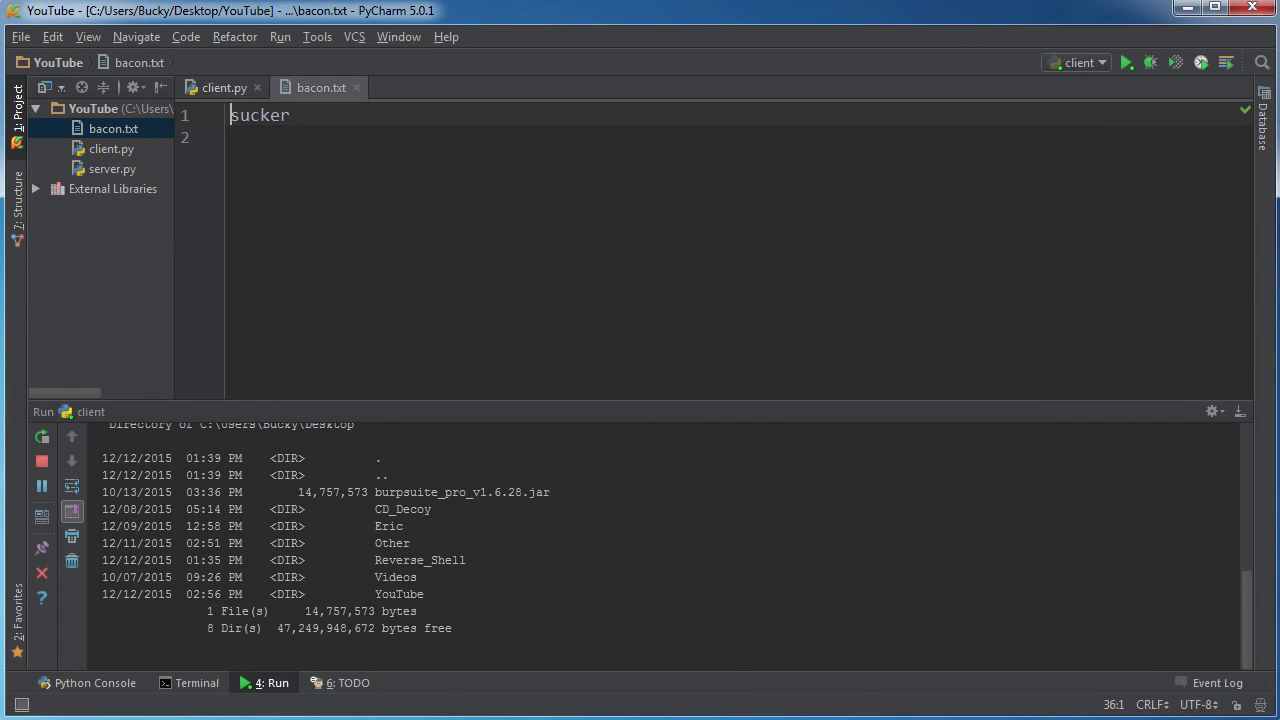
mouse_move(142, 288)
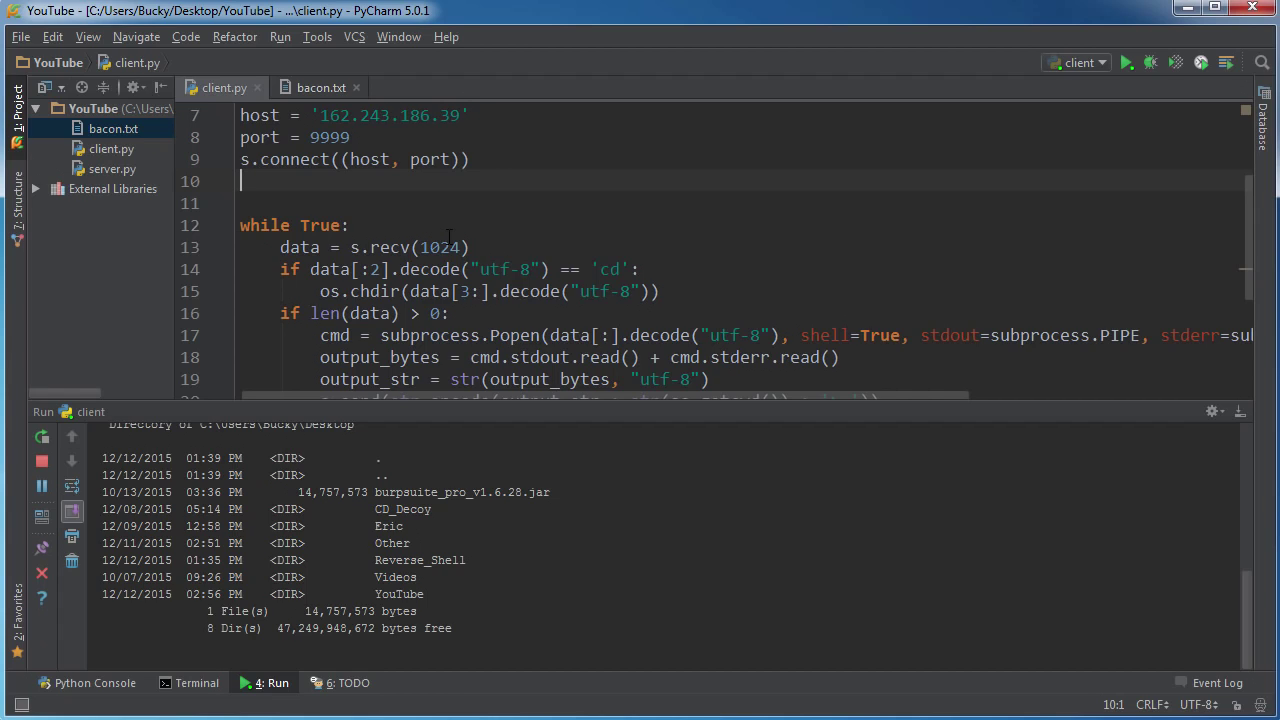
mouse_move(492, 268)
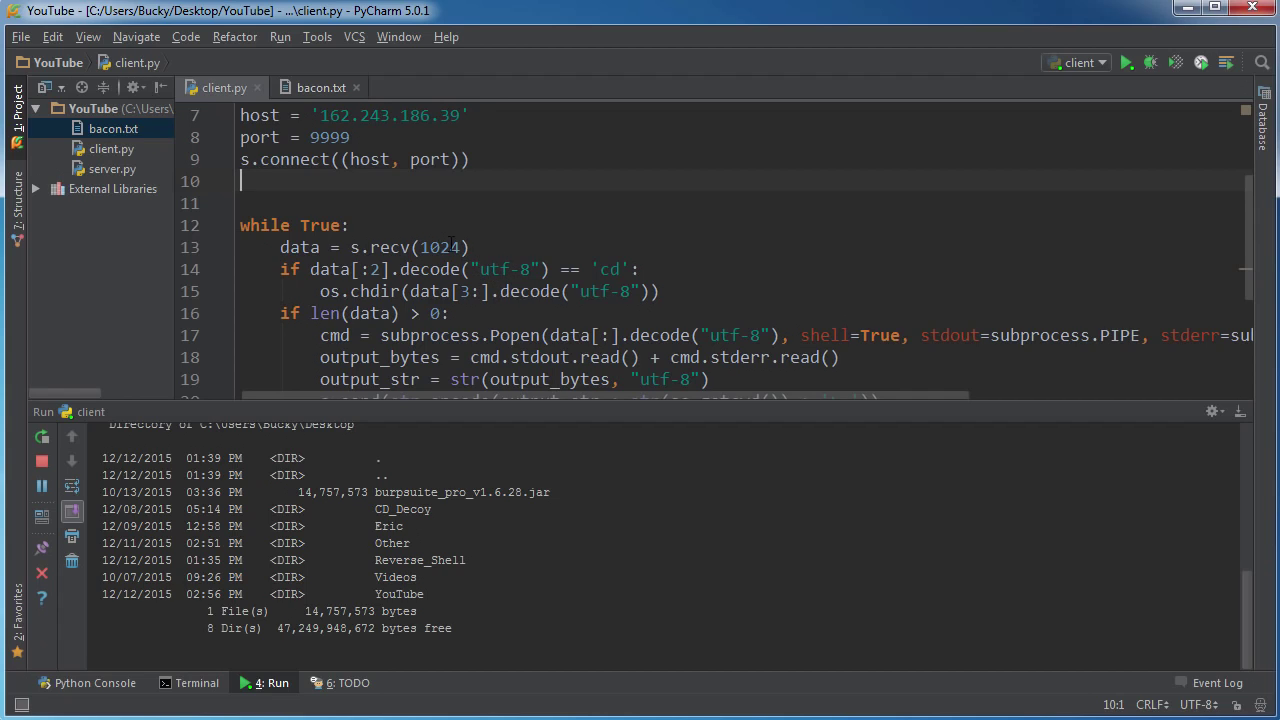
left_click(304, 204)
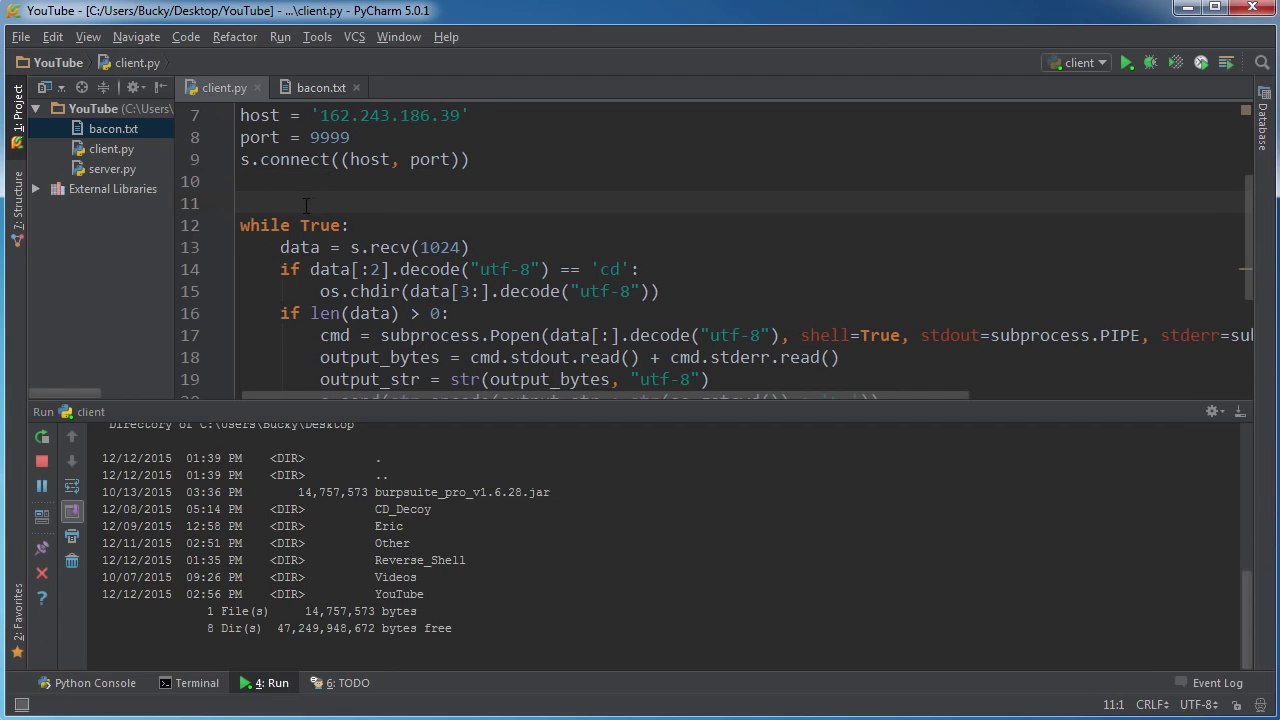